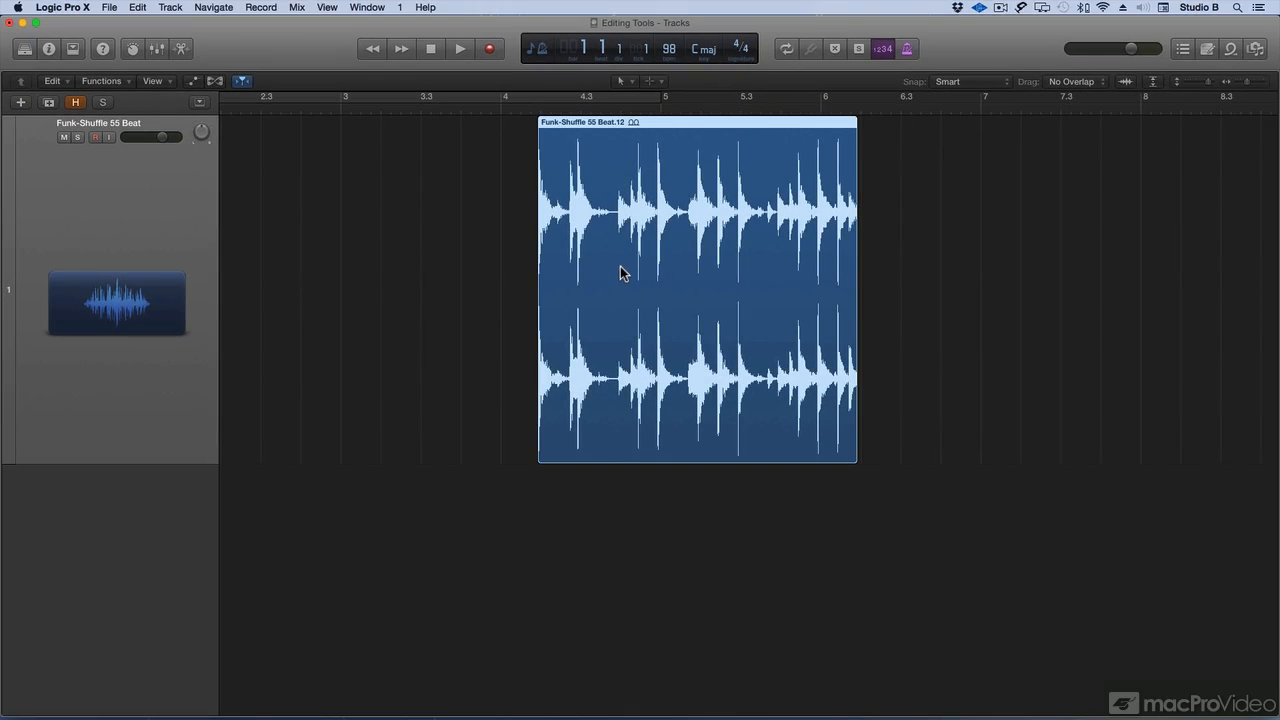
- Duplicate the drum region, delete the copy, and move the original back into place
left_click_drag(620, 270, 960, 262)
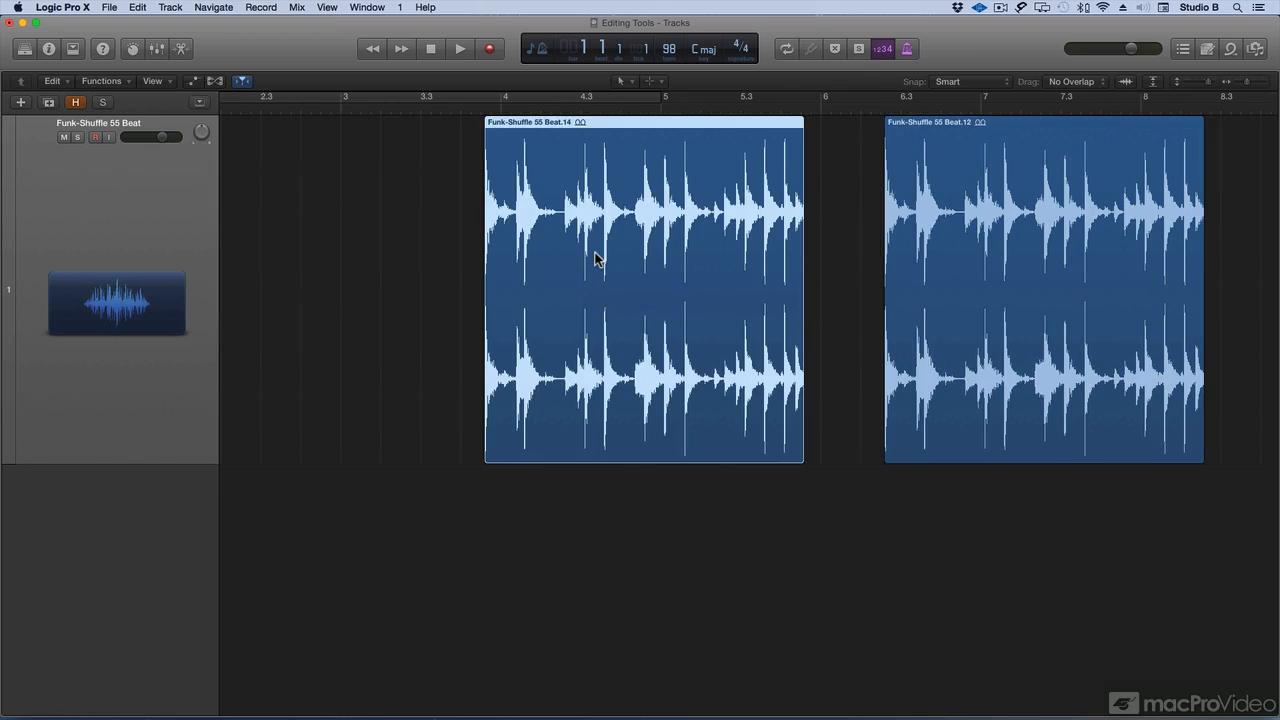
mouse_move(684, 286)
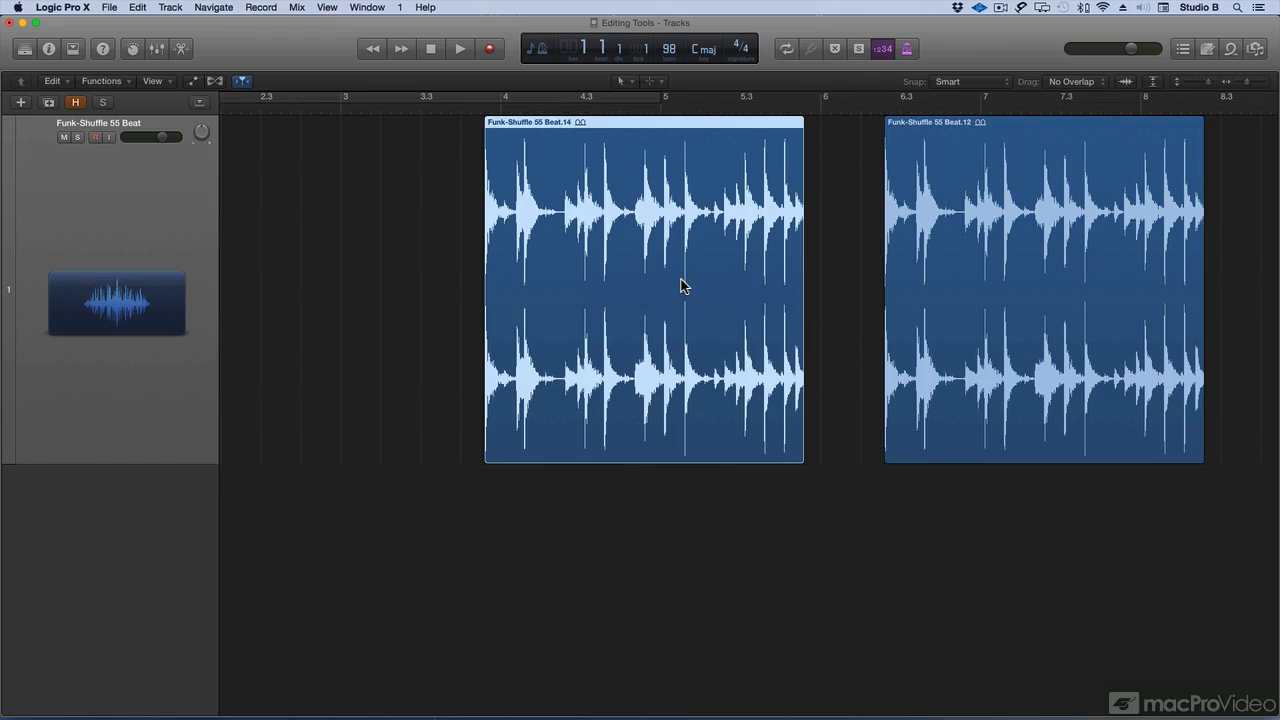
key("delete")
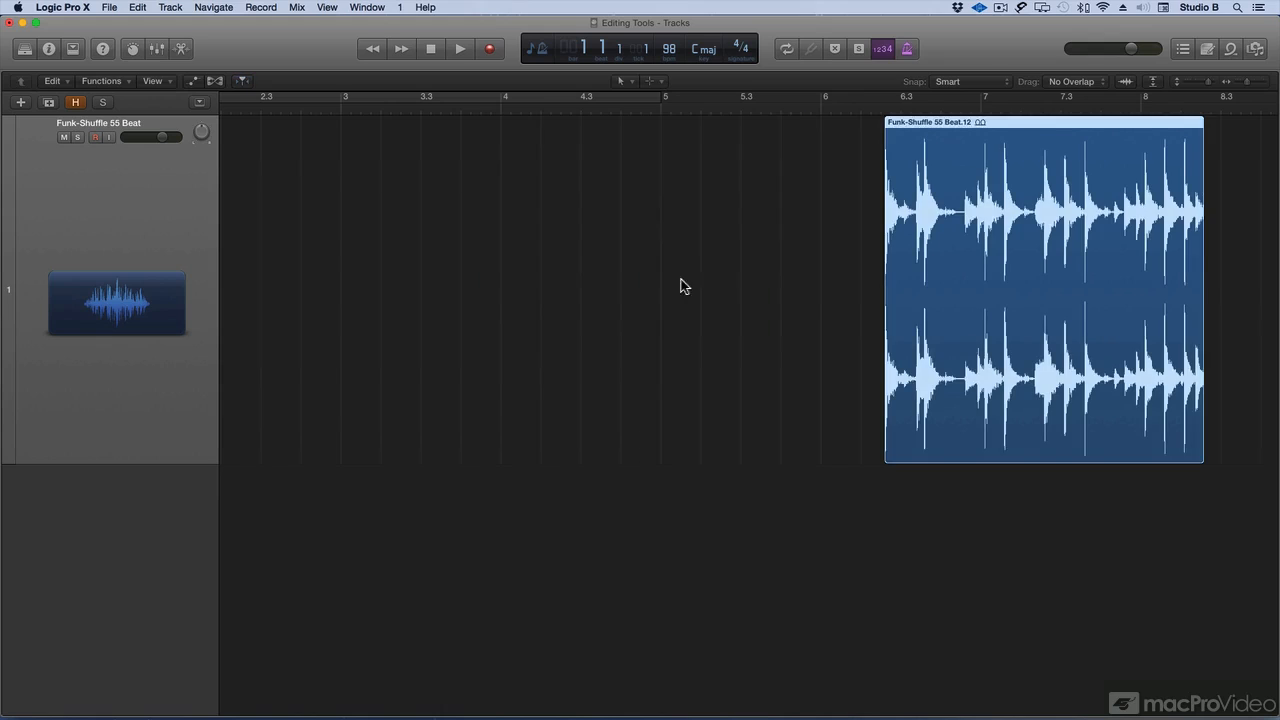
left_click_drag(1044, 290, 696, 290)
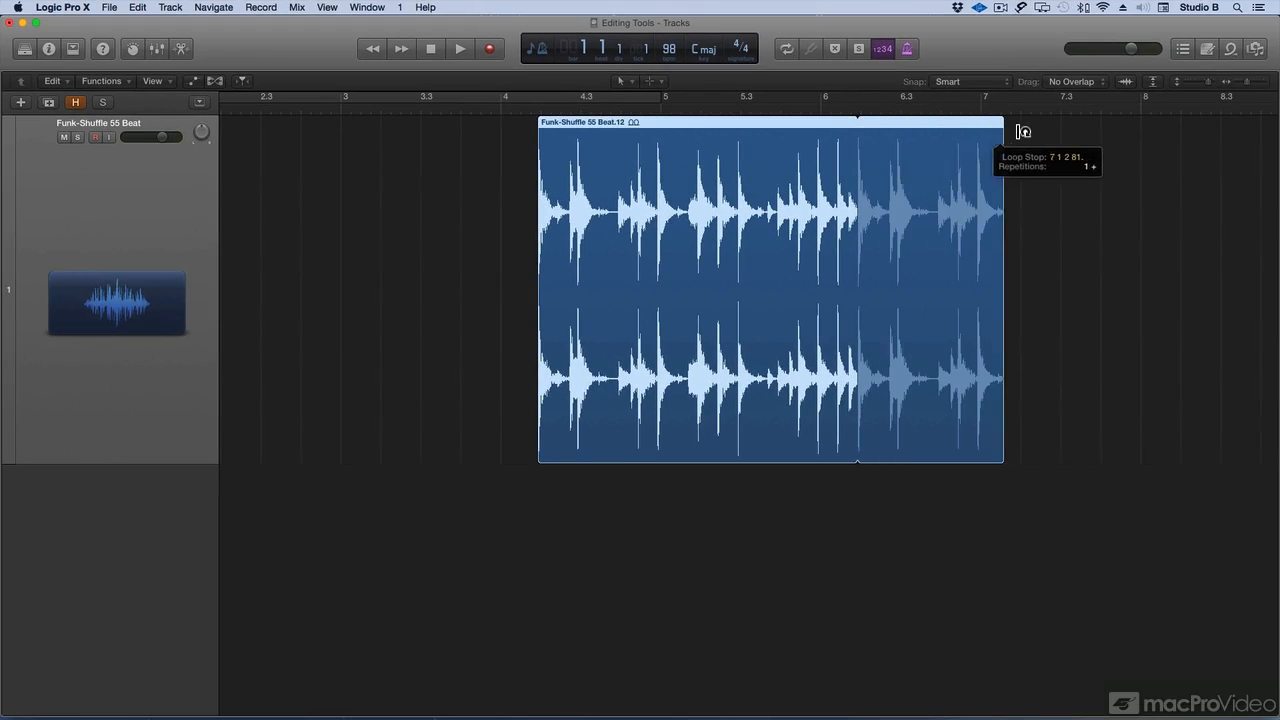
- Loop the region out past bar 6, then pull the loop back to remove the repetitions
left_click_drag(1004, 130, 1178, 144)
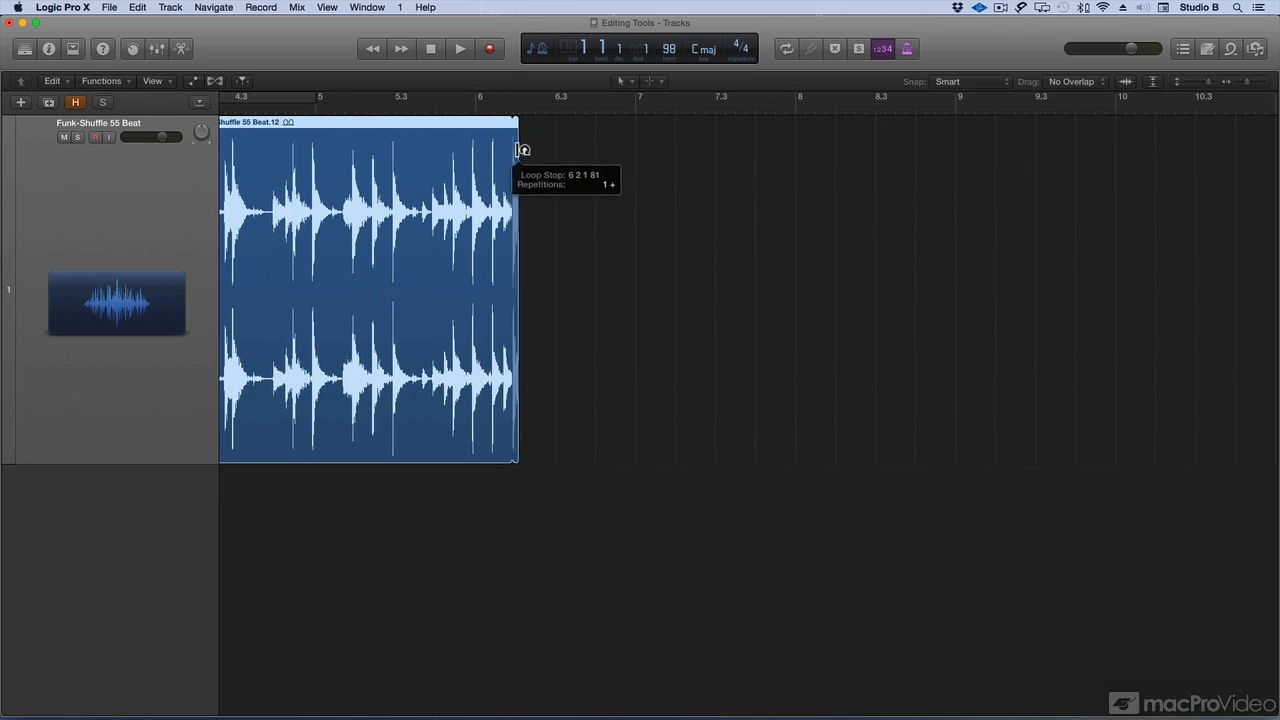
left_click_drag(516, 150, 580, 124)
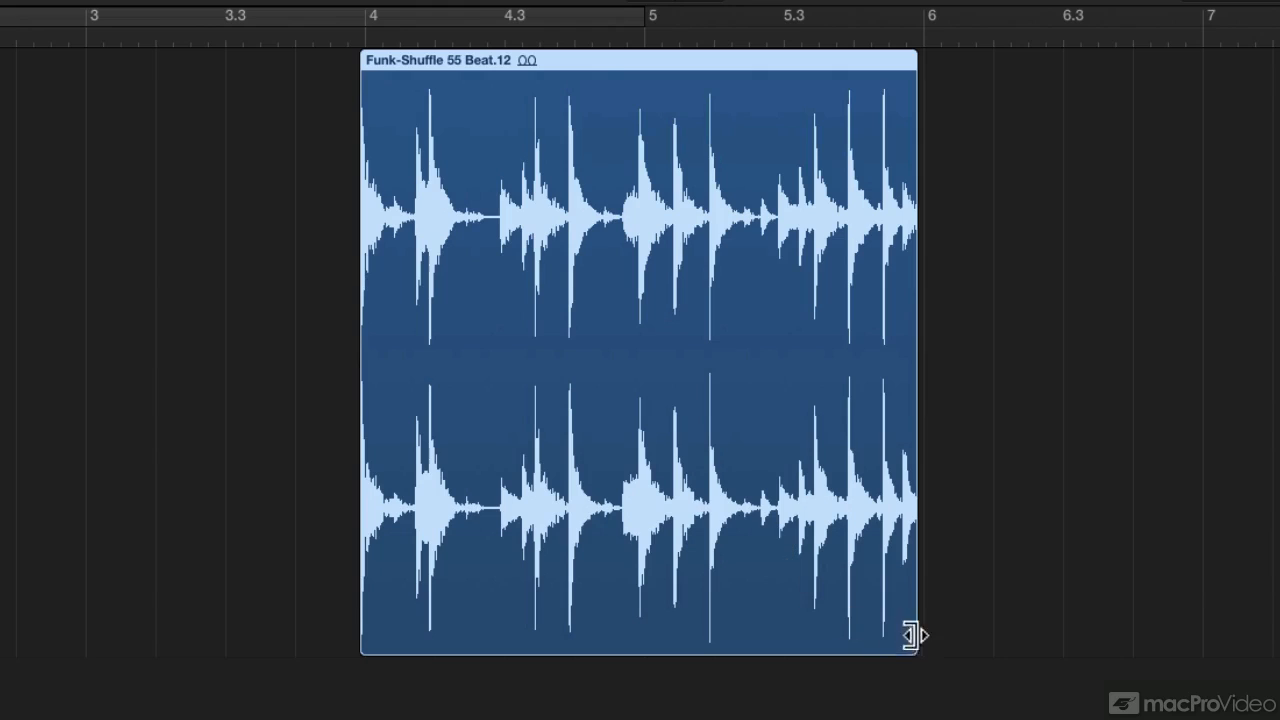
mouse_move(448, 644)
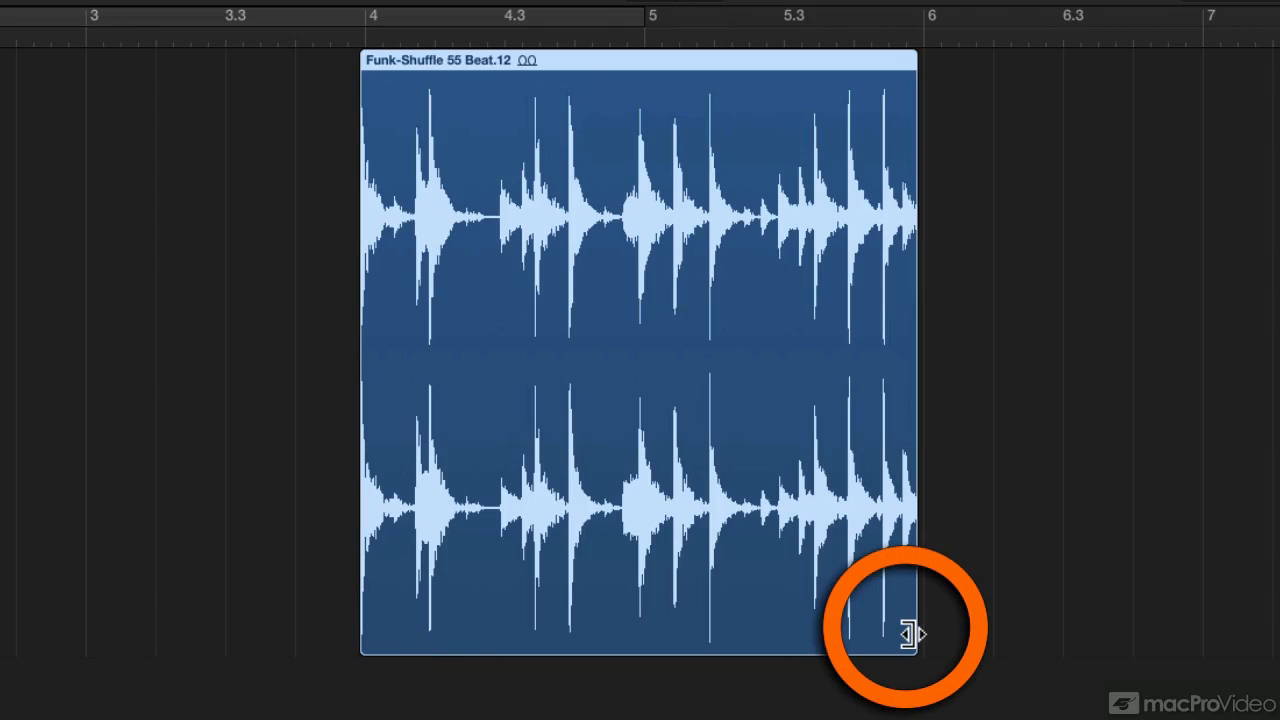
- Trim the region's end down to around bar 5, then extend it back out to bar 6
left_click_drag(910, 632, 904, 632)
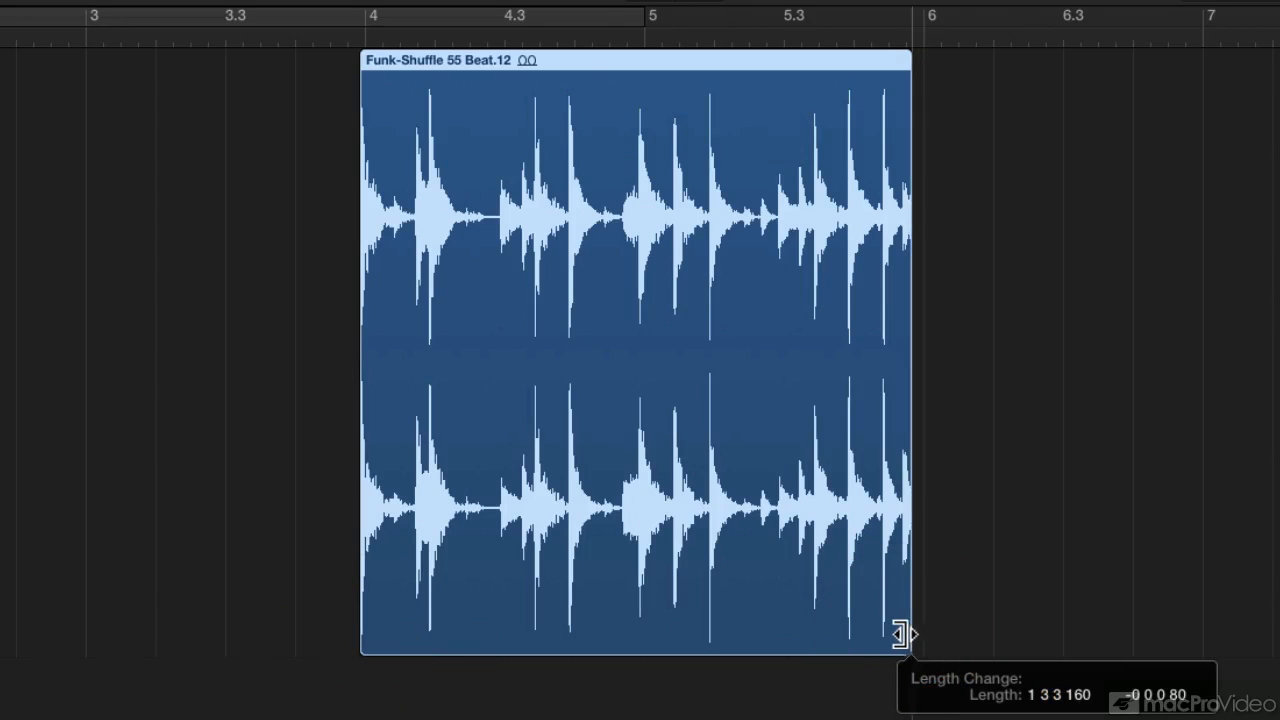
left_click_drag(904, 632, 736, 632)
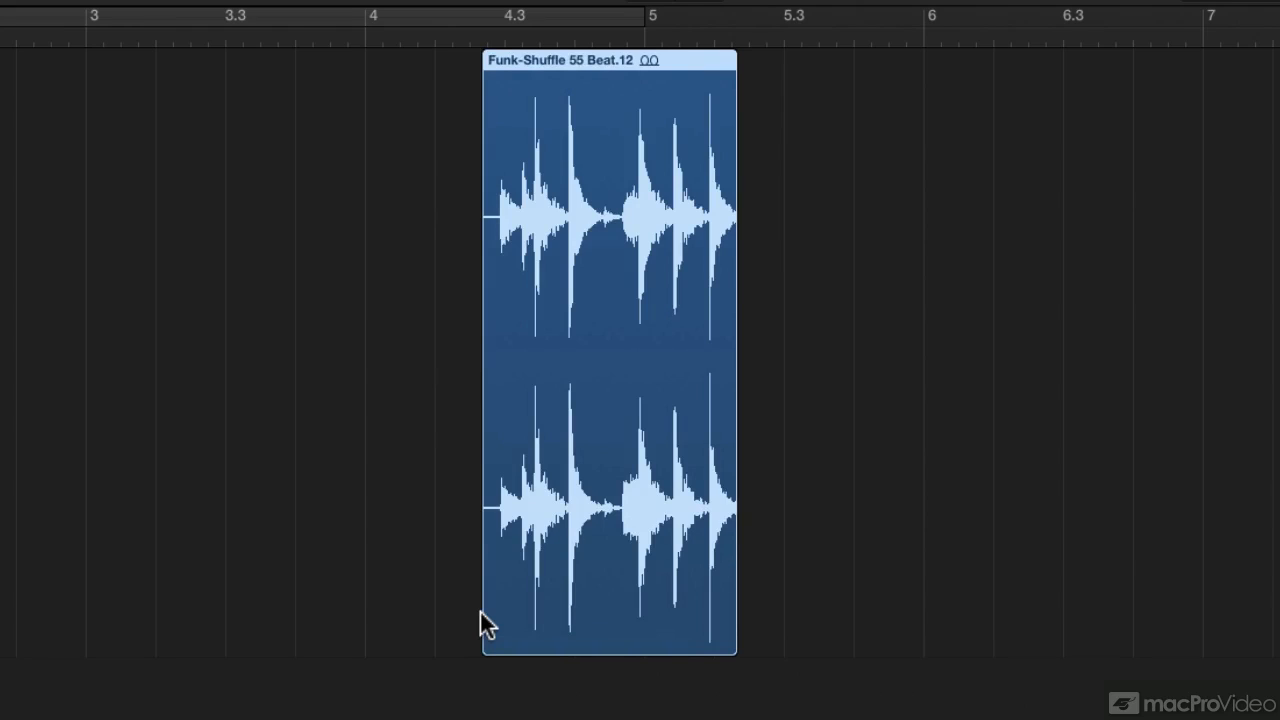
mouse_move(728, 640)
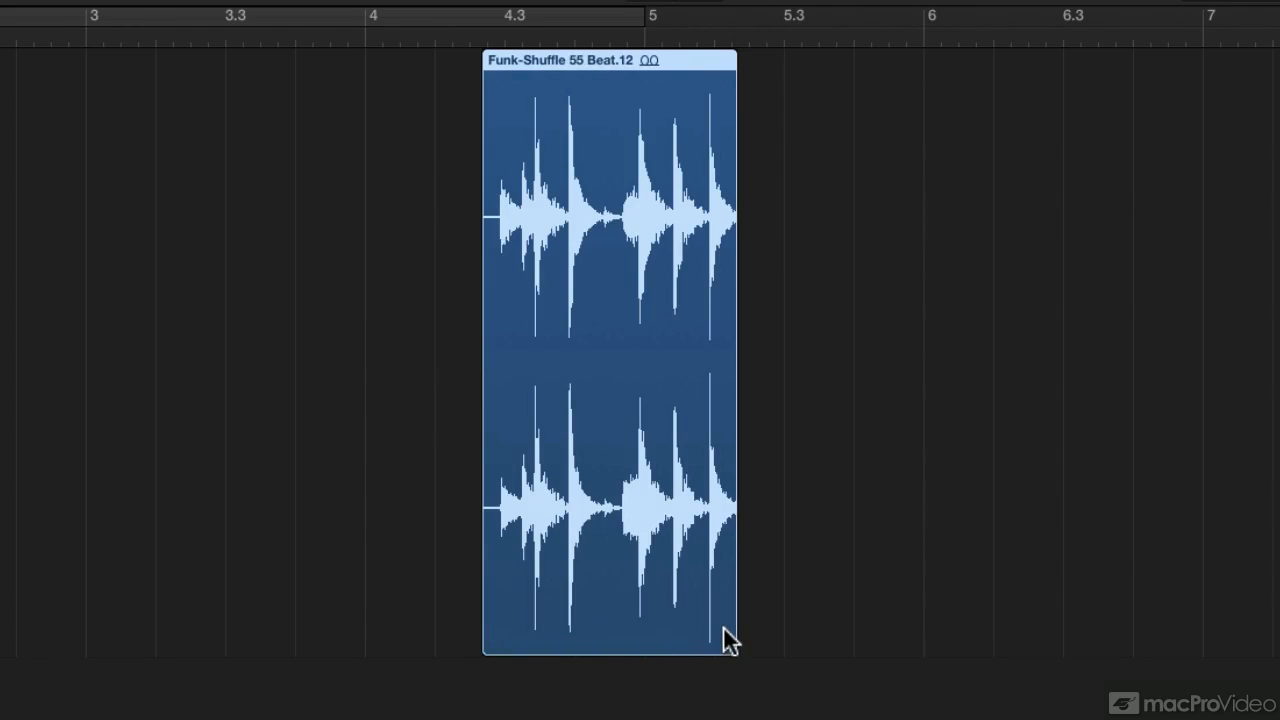
left_click_drag(730, 636, 824, 636)
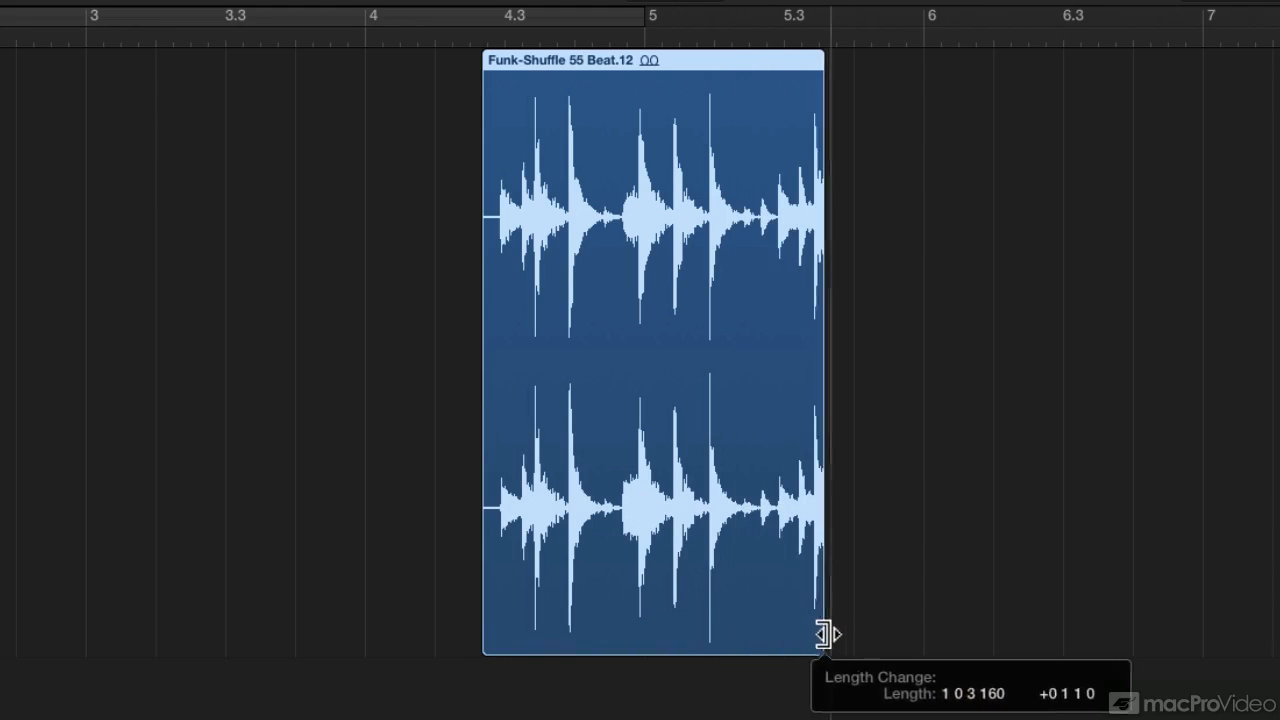
left_click_drag(824, 632, 916, 632)
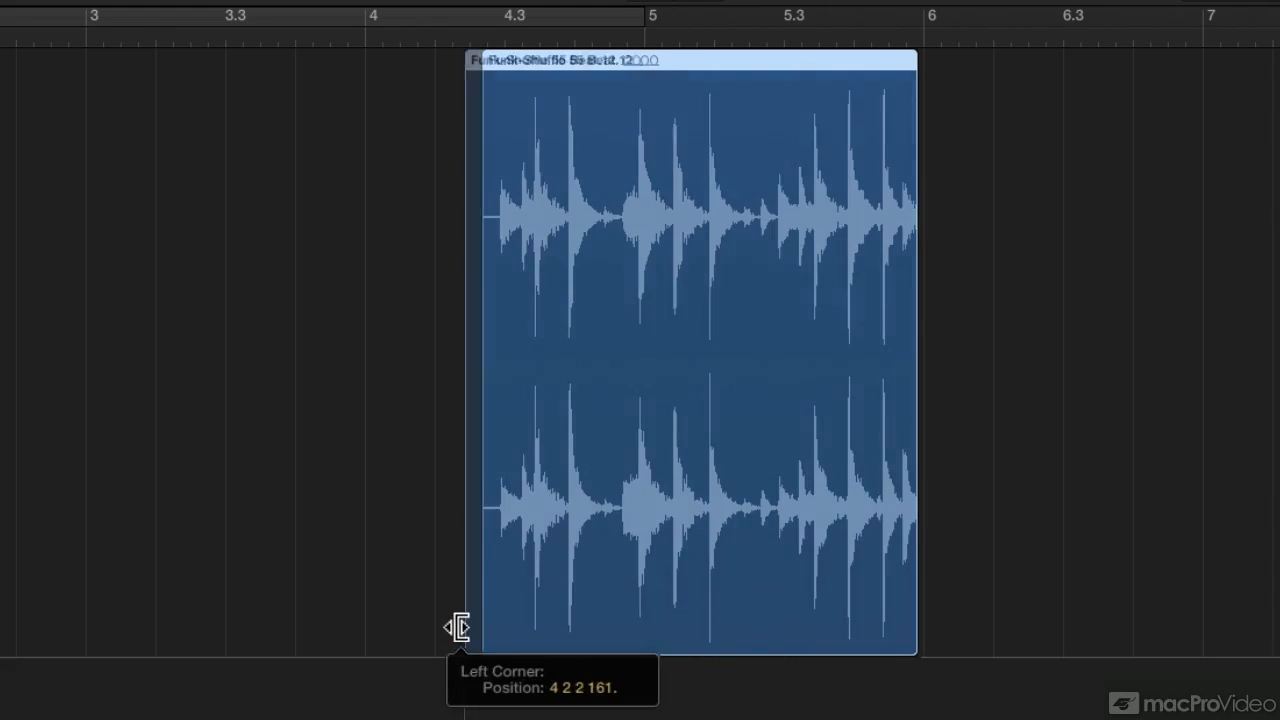
- Trim the region's start to just before 4.3 and its end back until only a thin sliver remains
left_click_drag(484, 628, 360, 640)
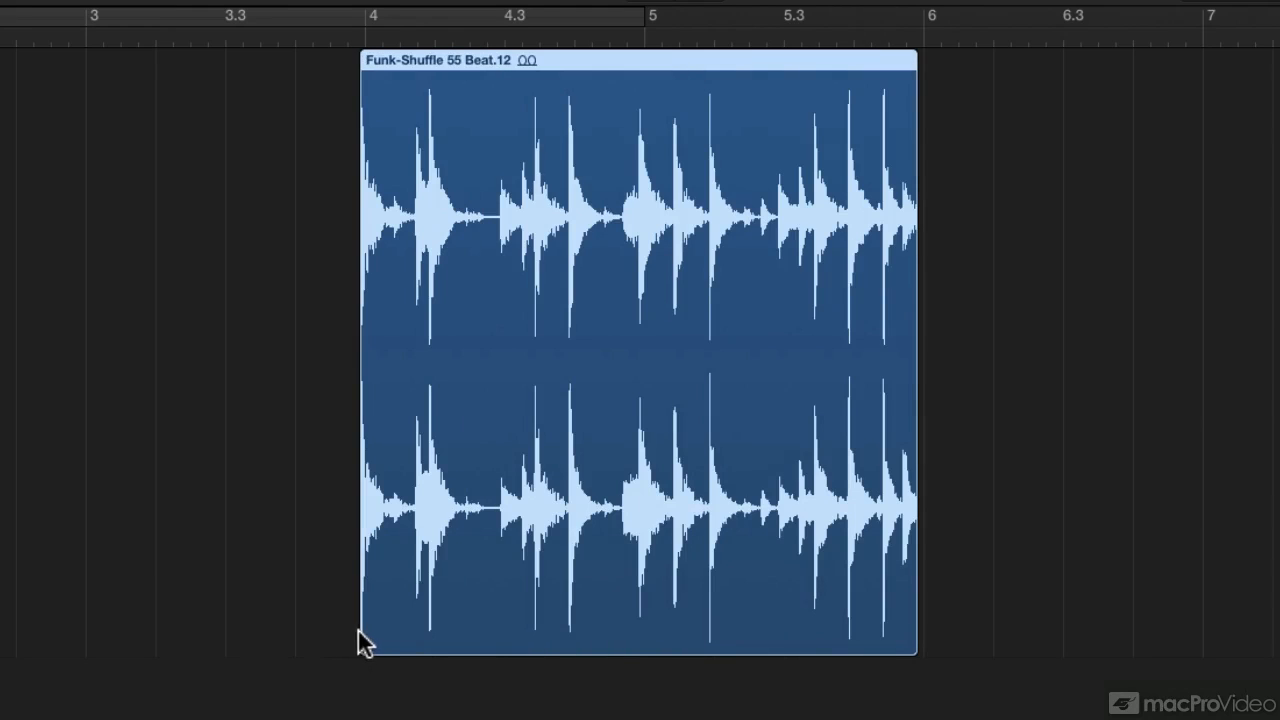
left_click_drag(362, 632, 464, 632)
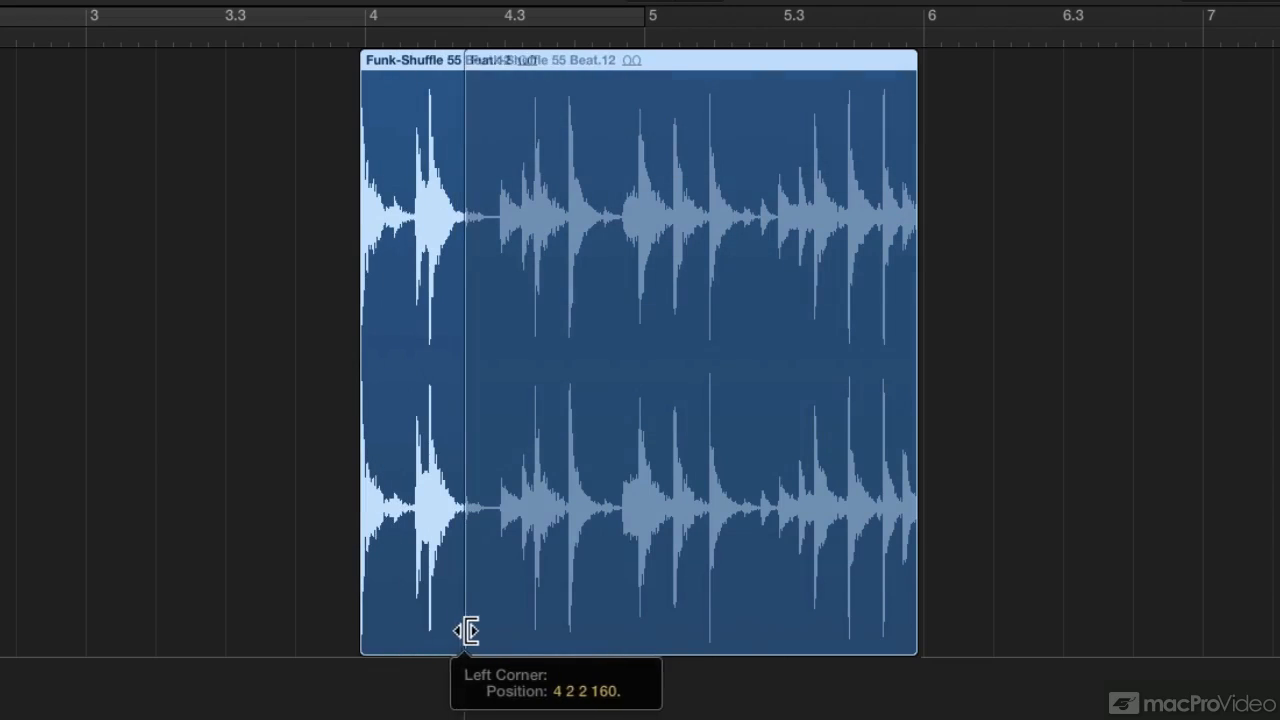
left_click_drag(464, 632, 504, 644)
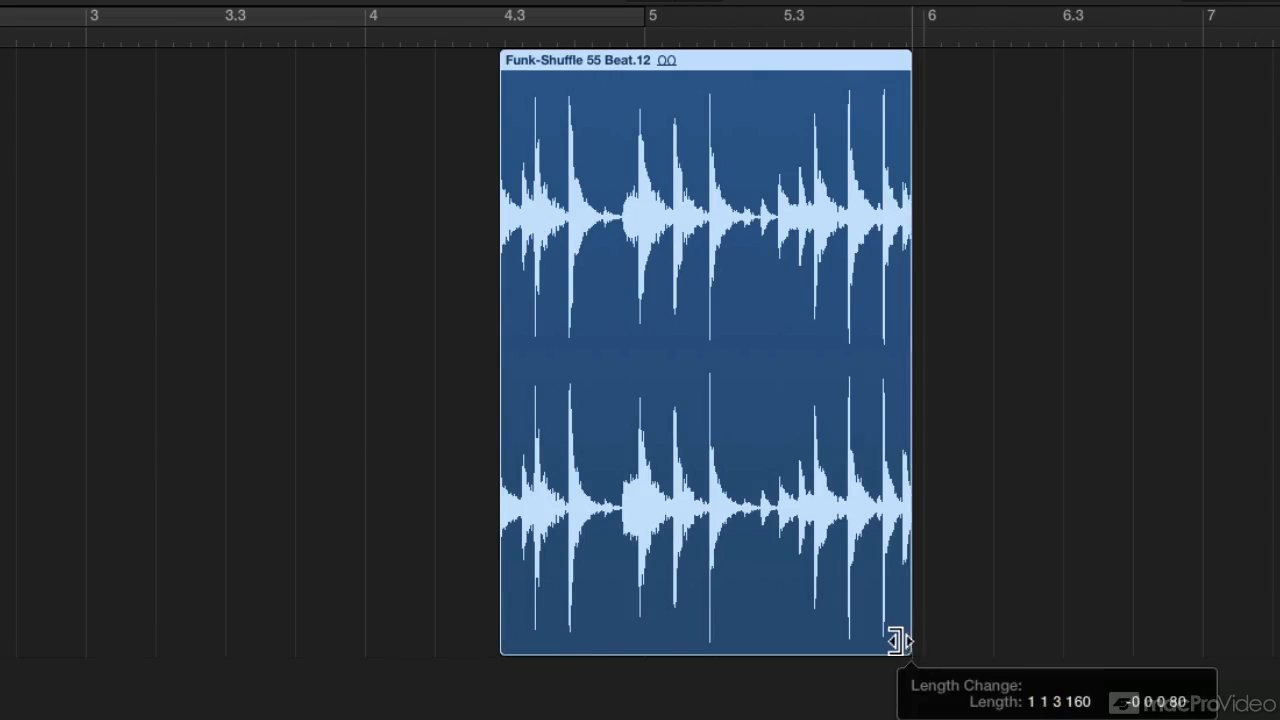
left_click_drag(896, 642, 600, 620)
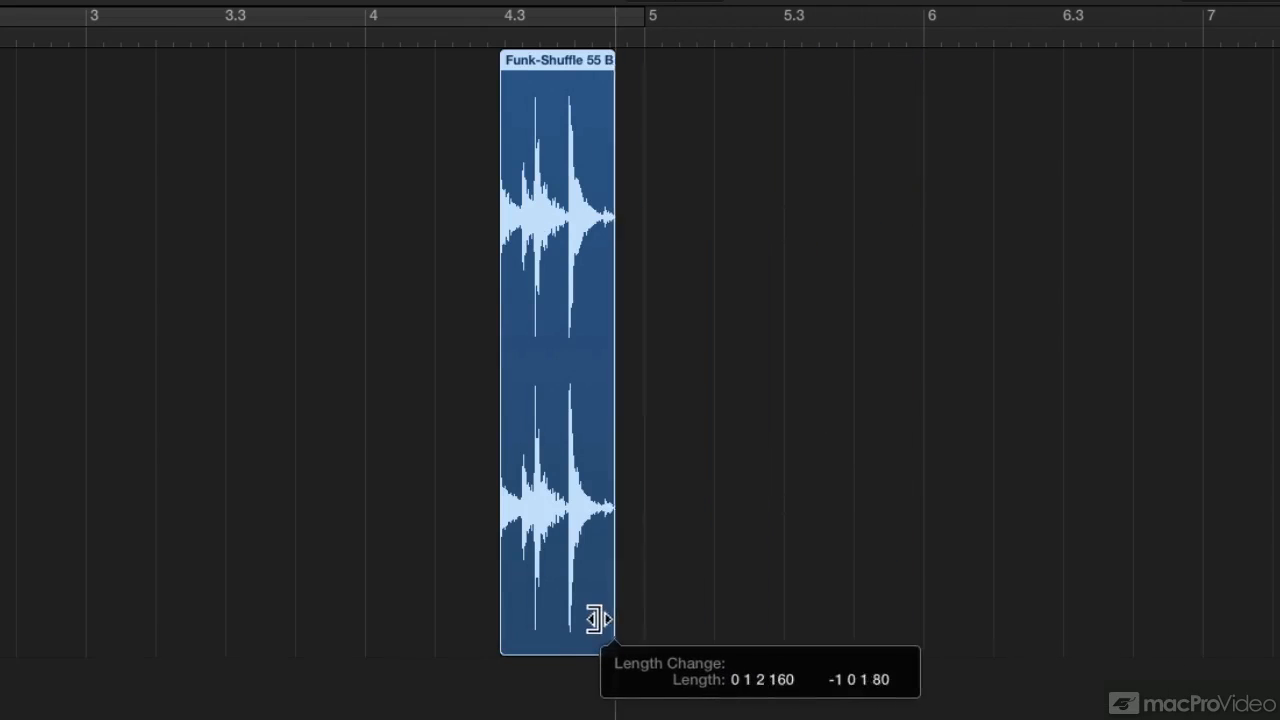
left_click_drag(598, 618, 508, 608)
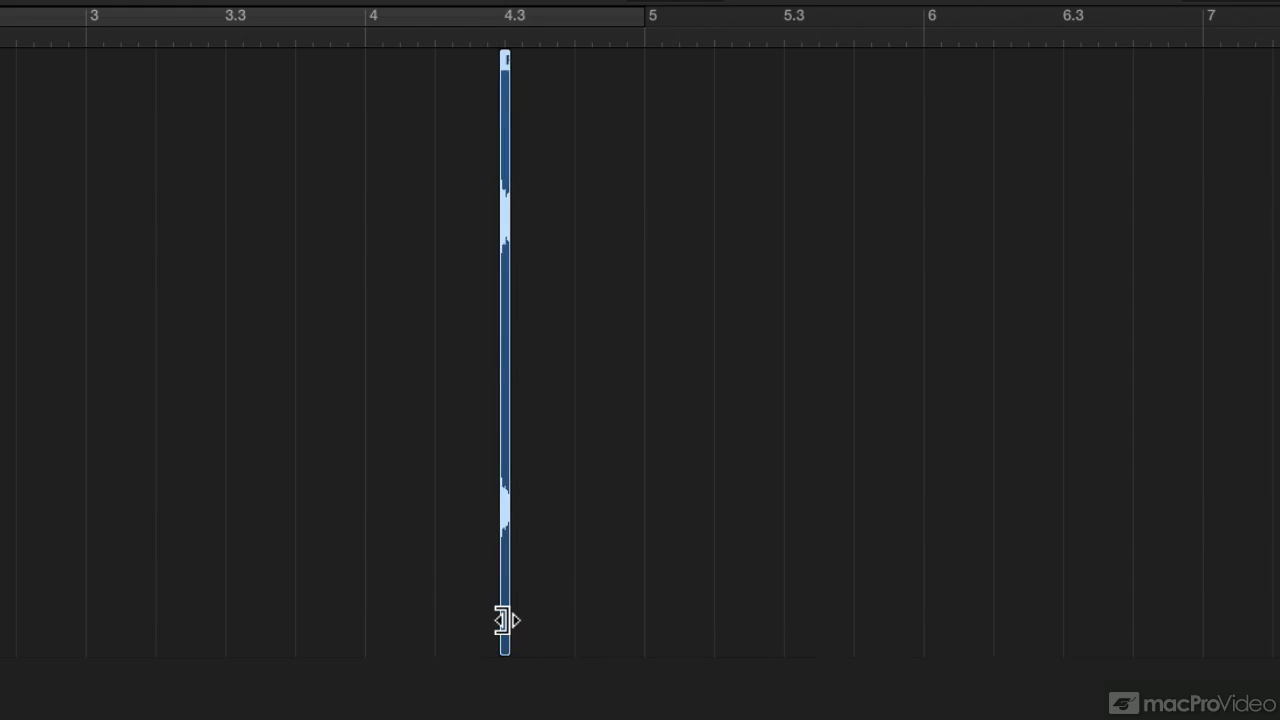
- Stretch the sliver's end back to bar 6 and its start back to bar 4
left_click_drag(508, 620, 820, 628)
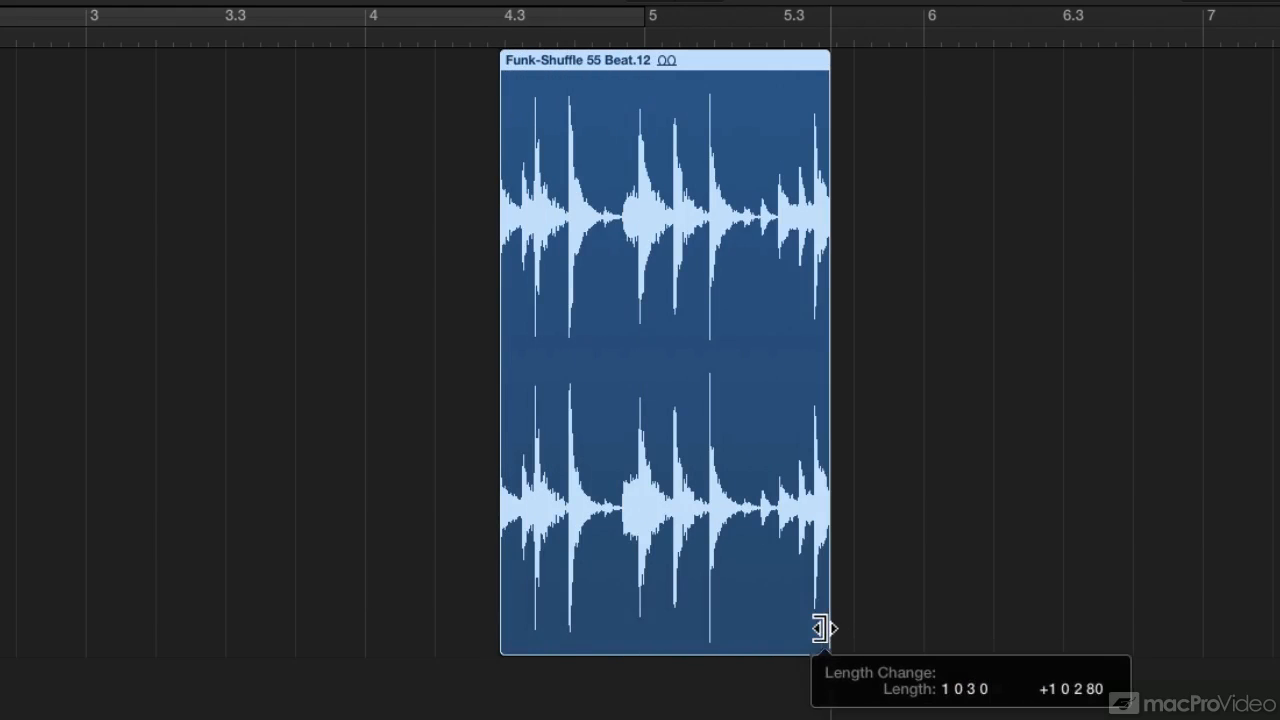
left_click_drag(820, 628, 904, 630)
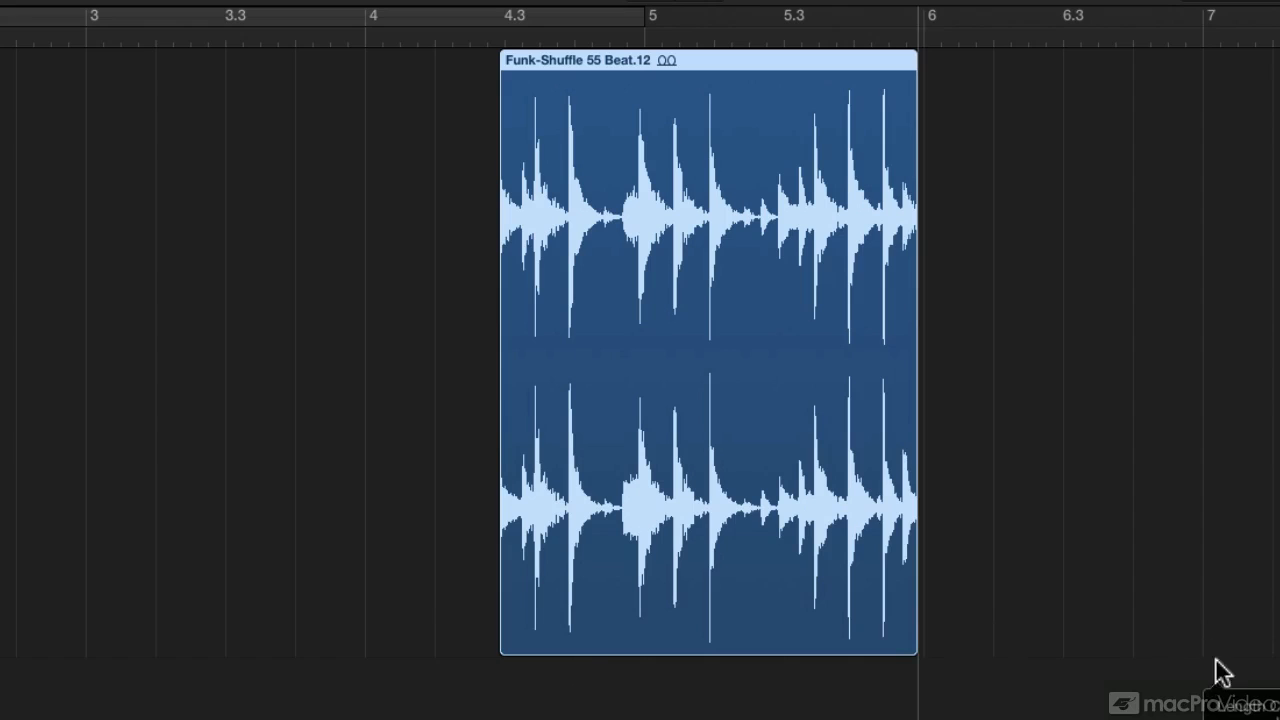
mouse_move(994, 498)
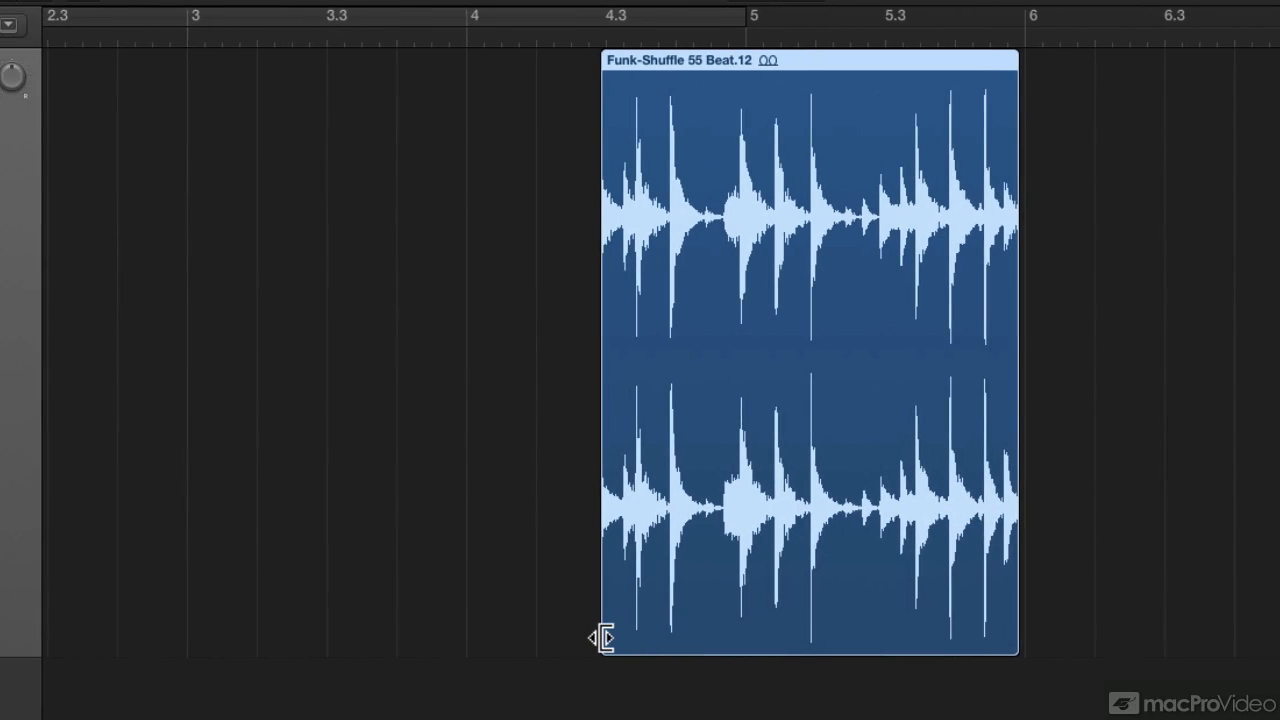
left_click_drag(602, 636, 452, 612)
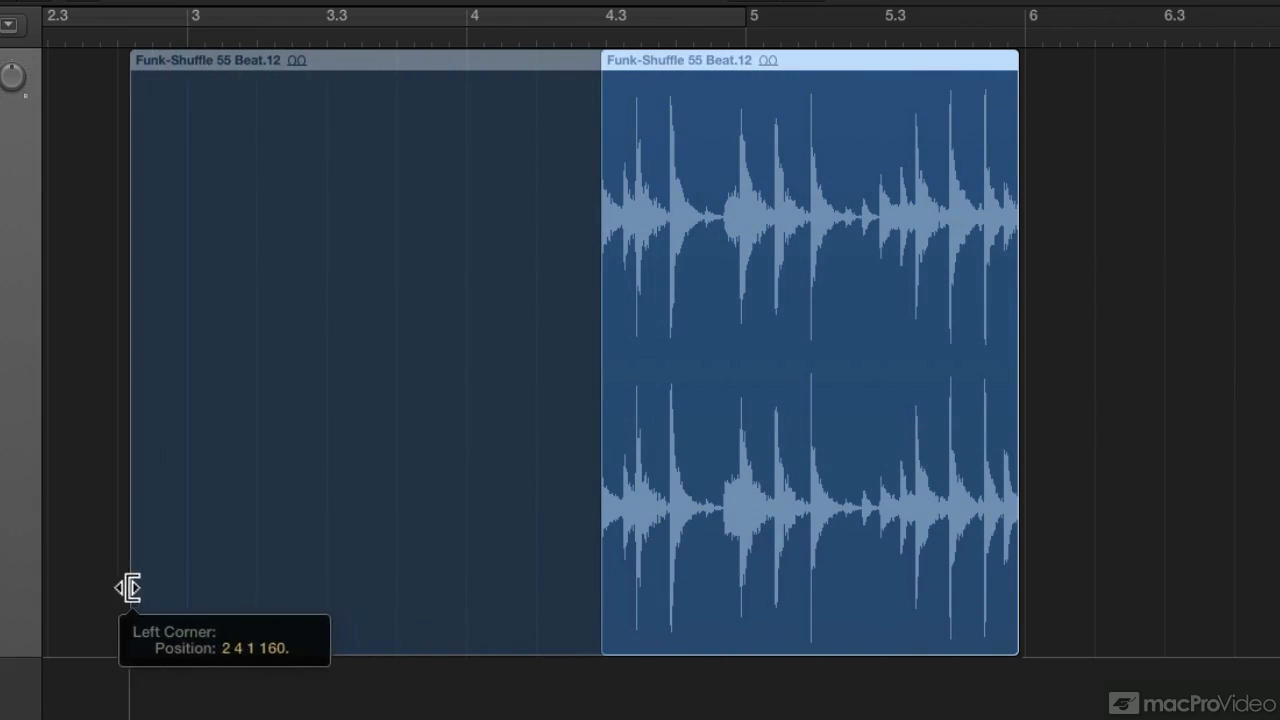
left_click_drag(128, 586, 78, 580)
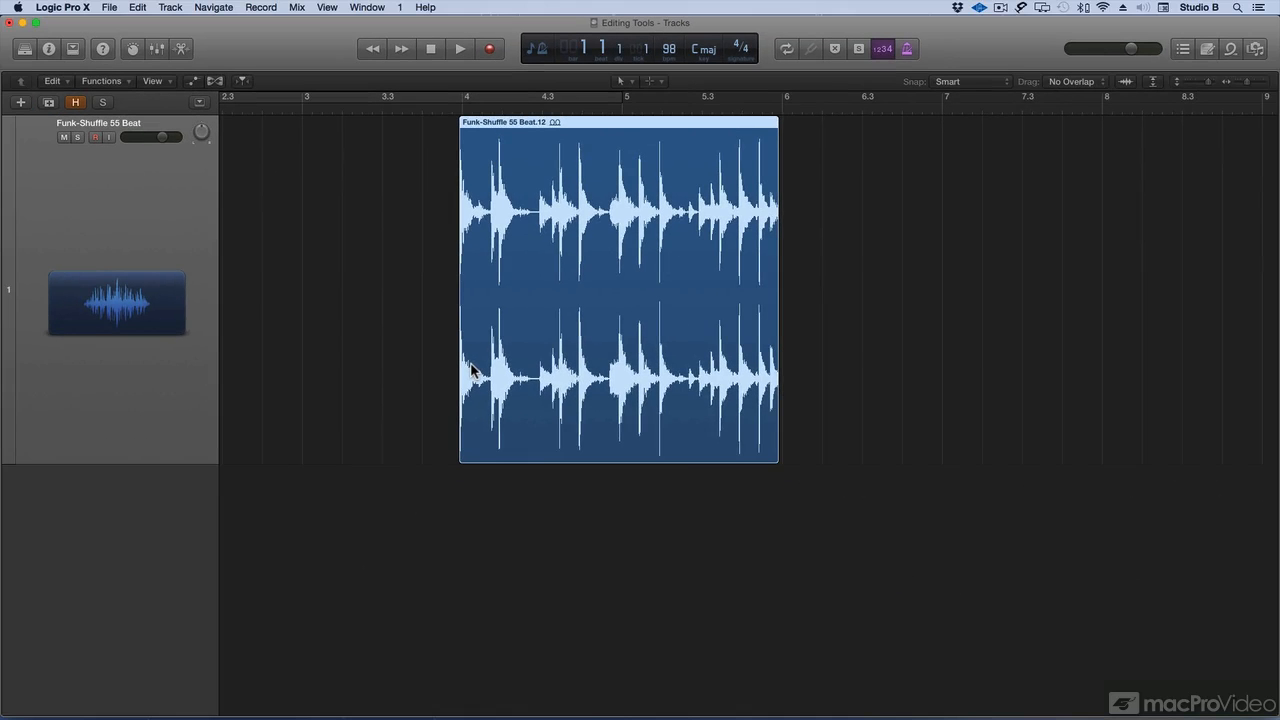
mouse_move(544, 324)
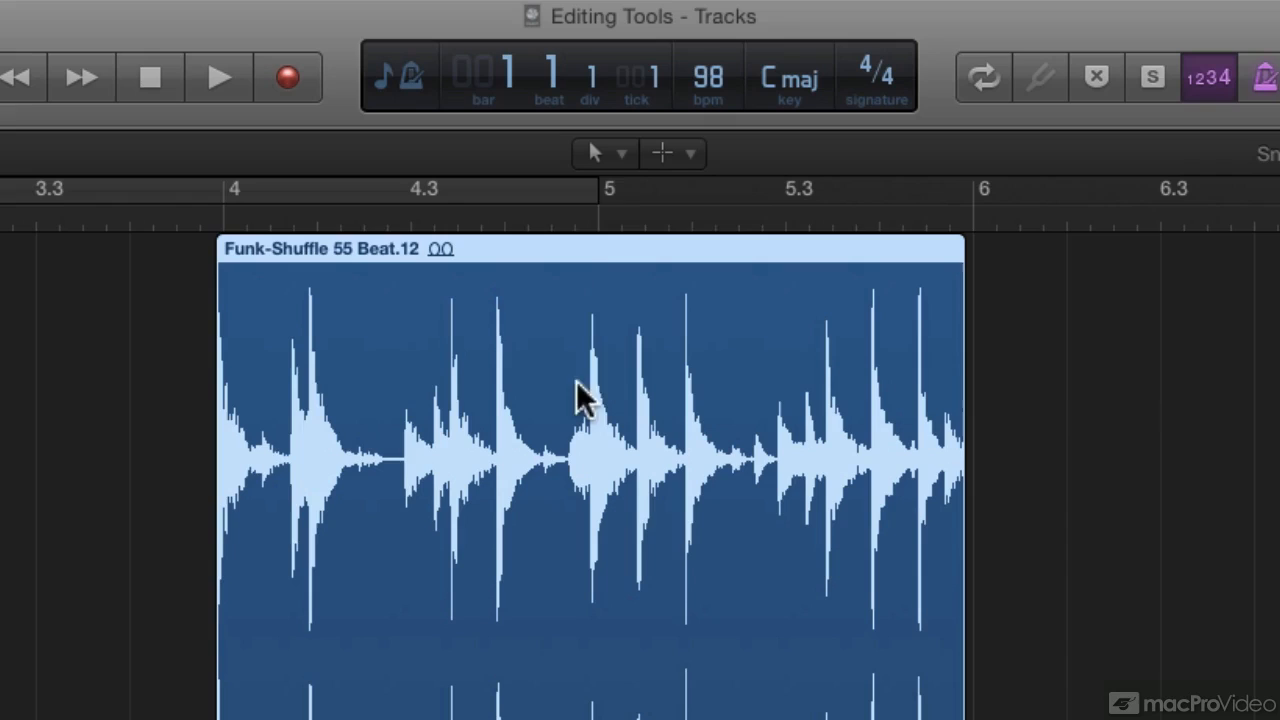
mouse_move(680, 184)
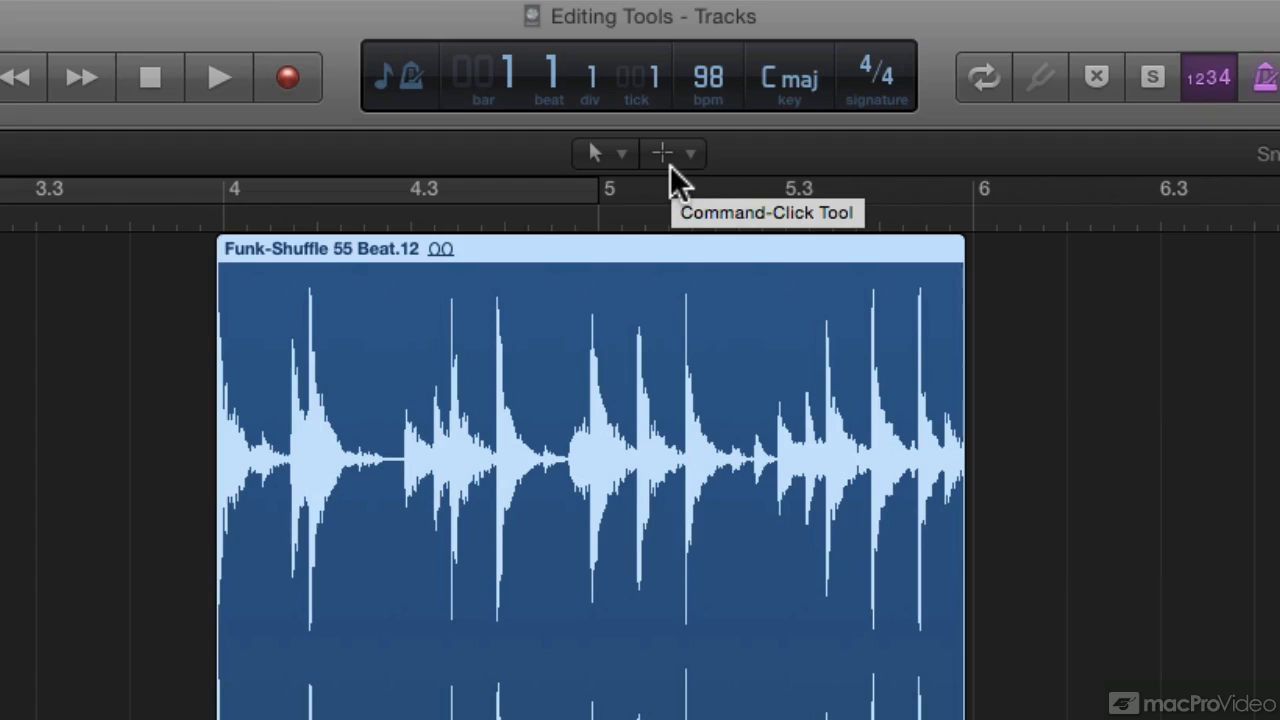
mouse_move(556, 636)
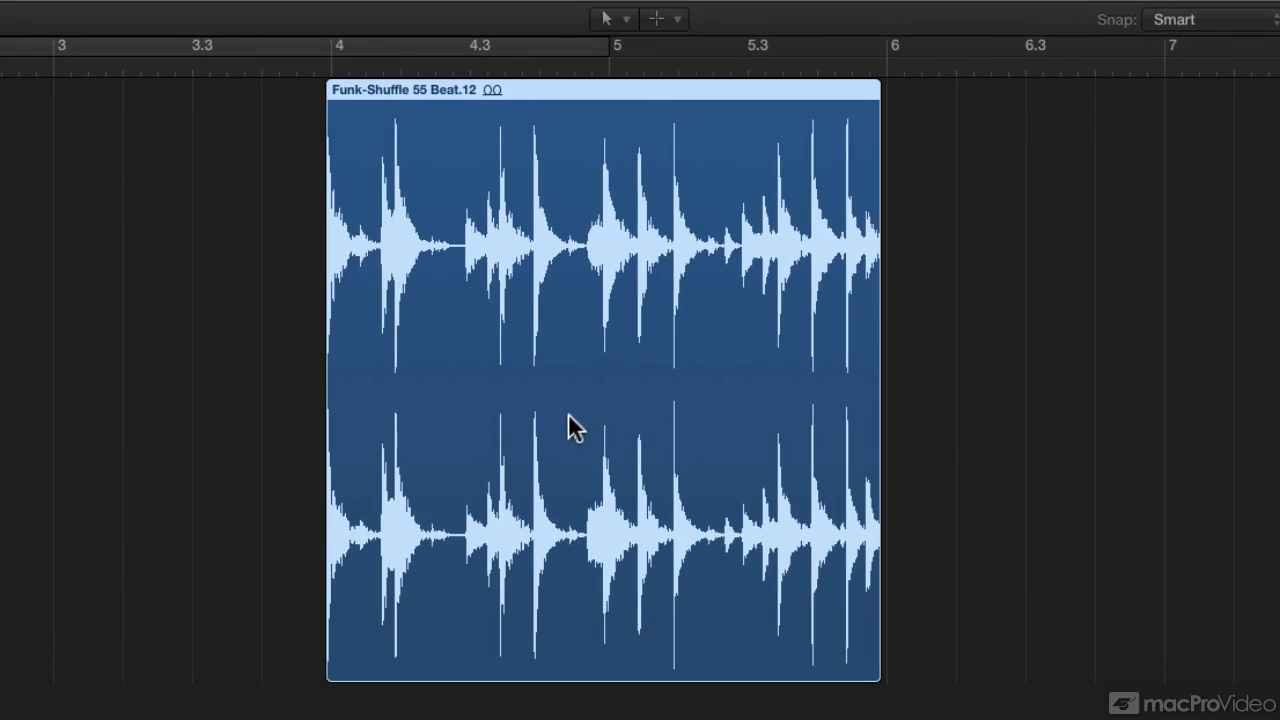
mouse_move(576, 368)
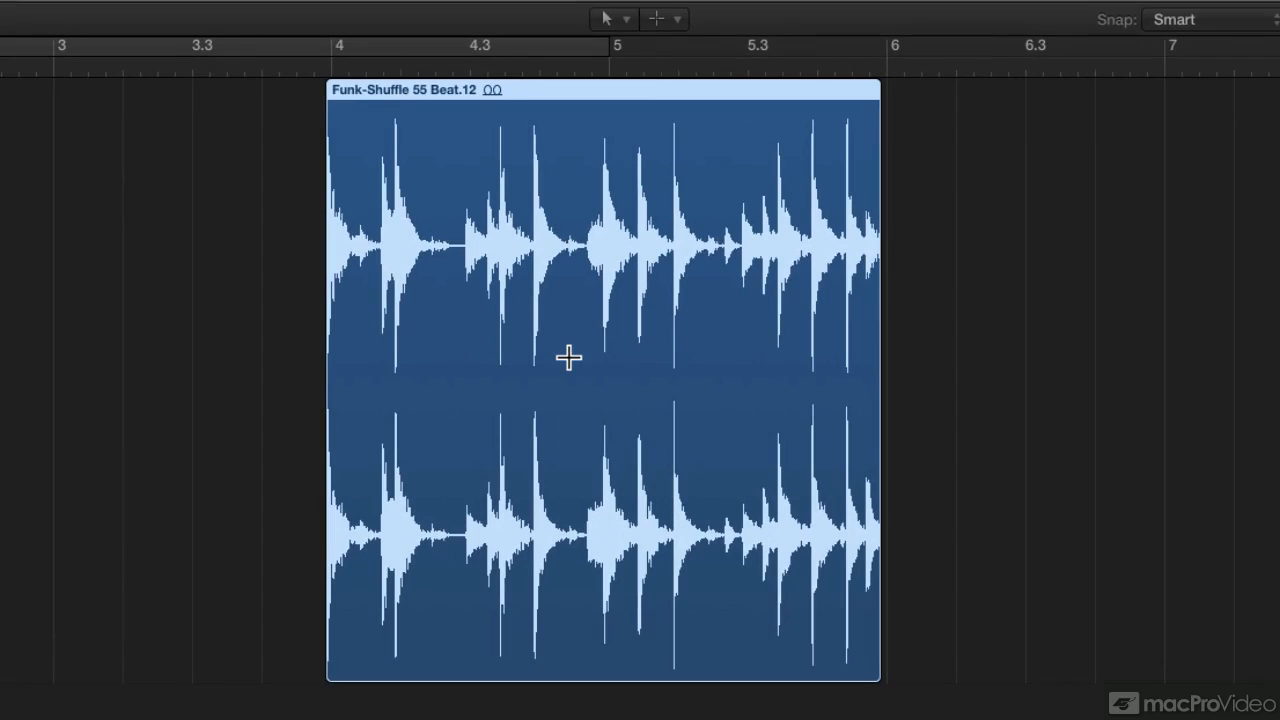
- Mark a marquee range after bar 7, then one inside the middle of the drum region
left_click(568, 356)
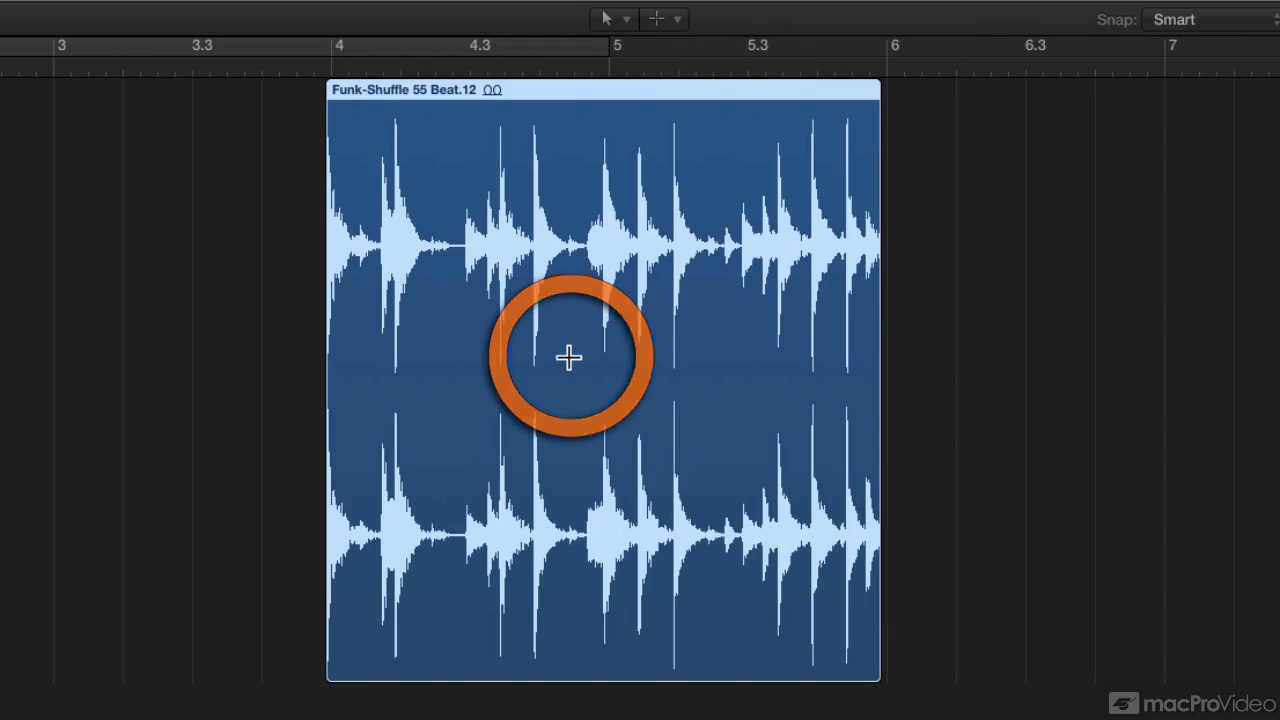
left_click_drag(568, 356, 750, 398)
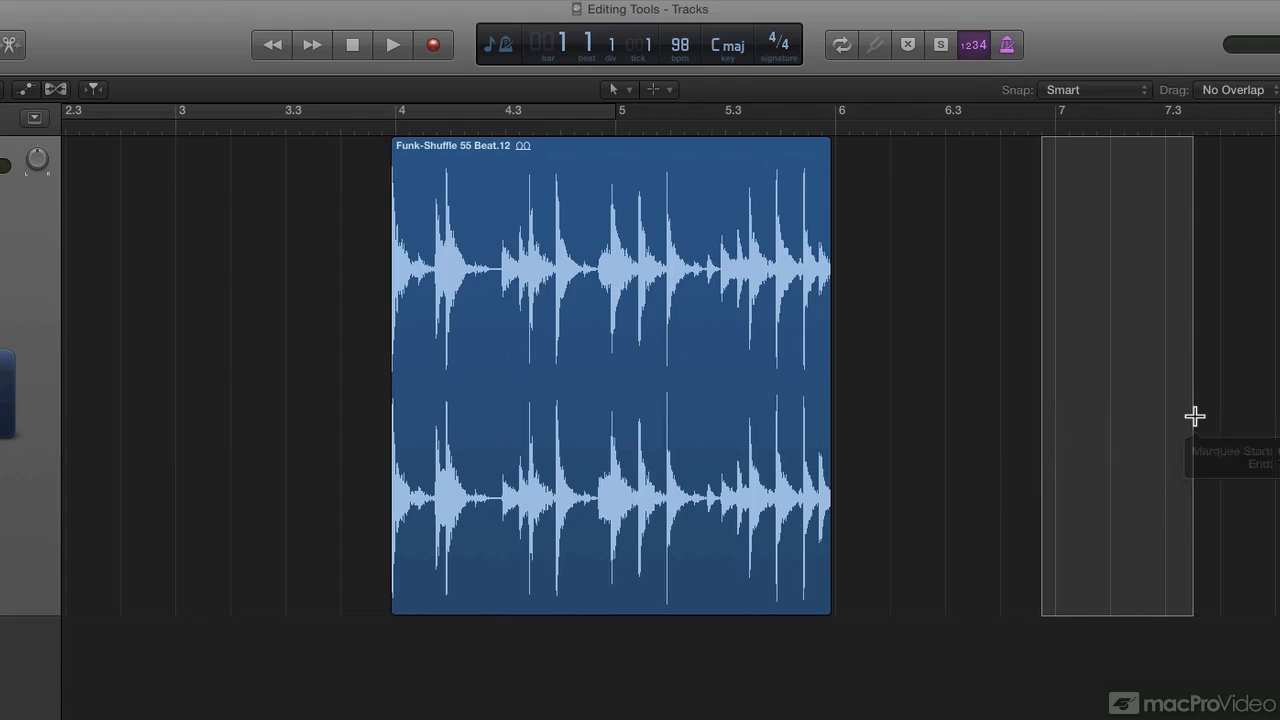
mouse_move(980, 442)
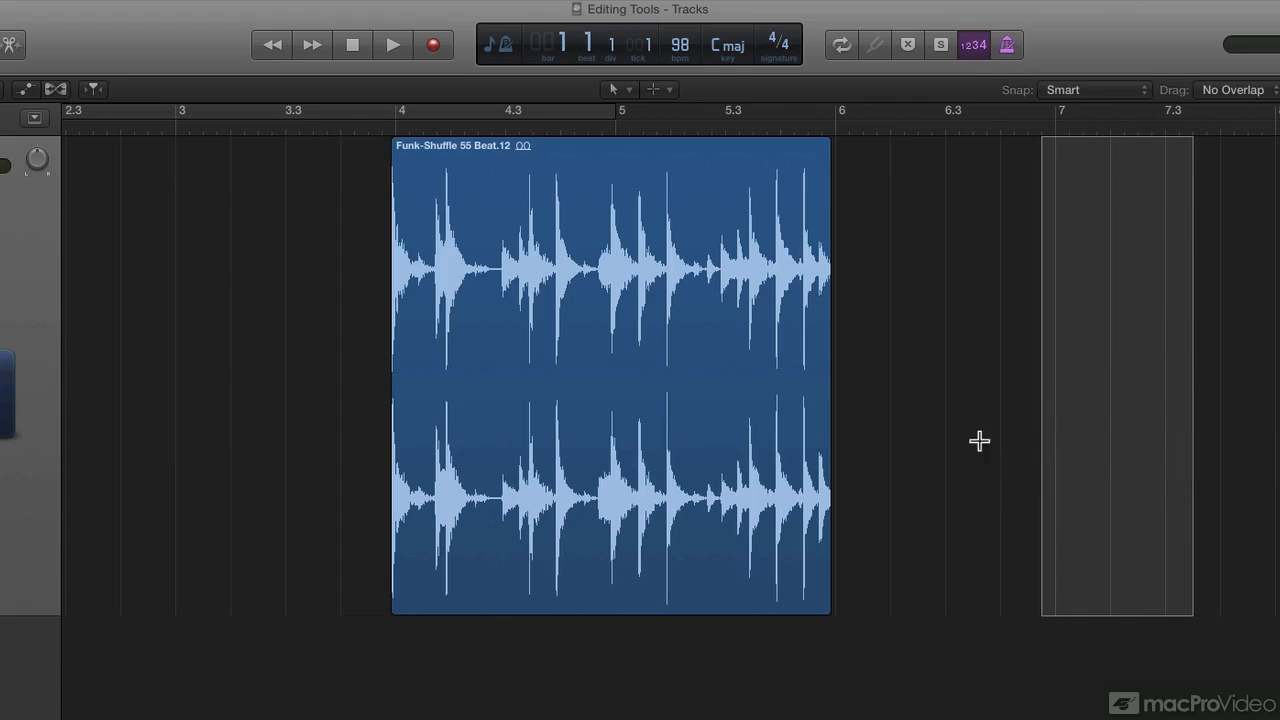
mouse_move(544, 402)
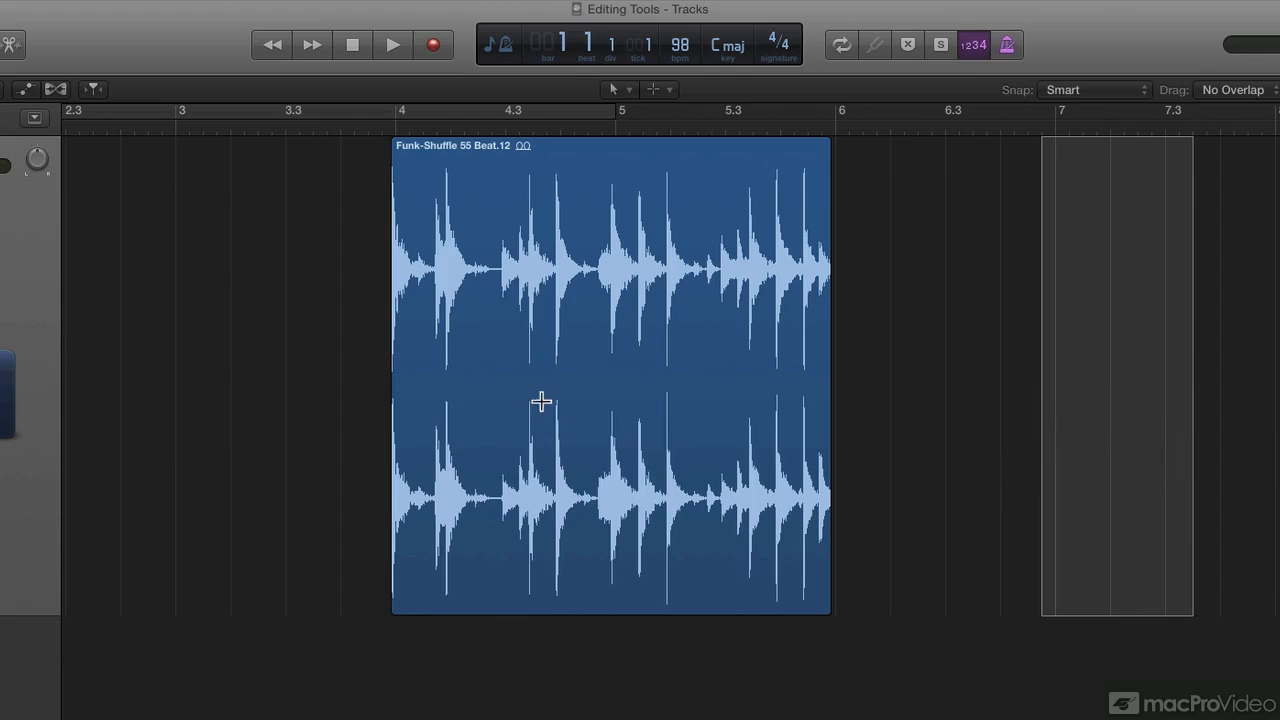
left_click_drag(520, 400, 728, 408)
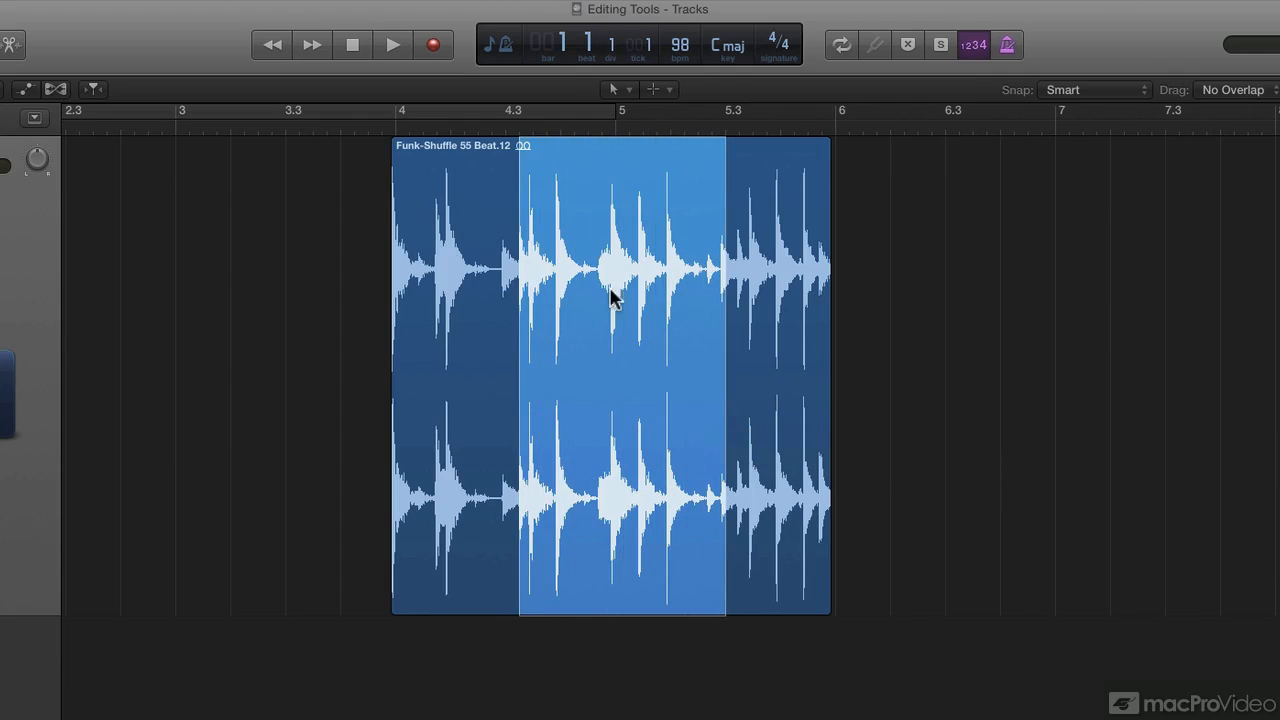
mouse_move(528, 320)
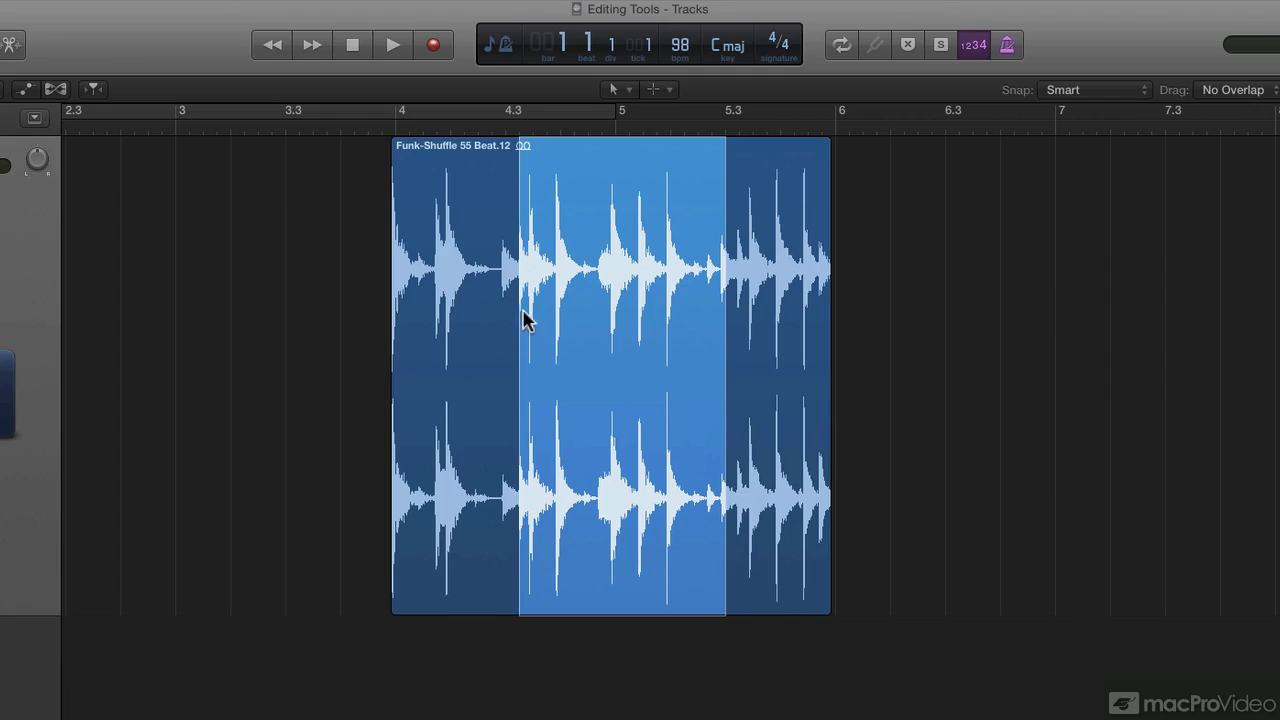
mouse_move(738, 528)
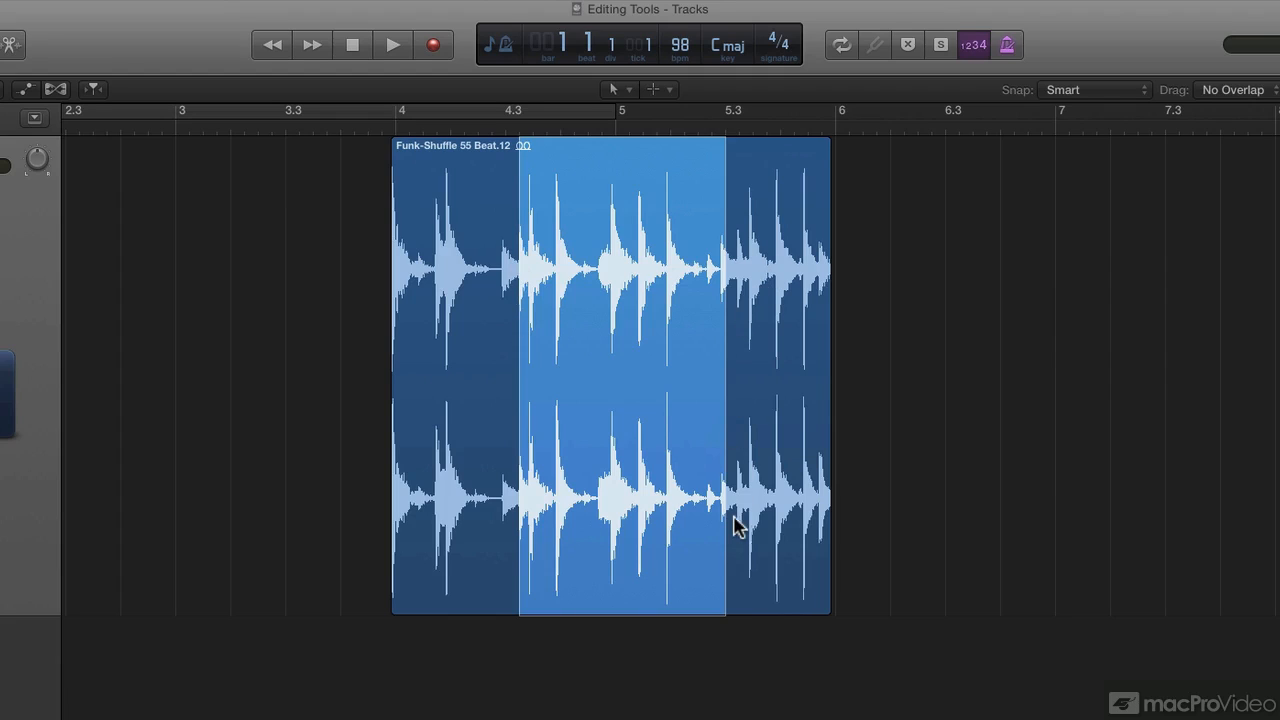
- Play back the marquee-selected section, then stop and clear the selection
left_click(392, 44)
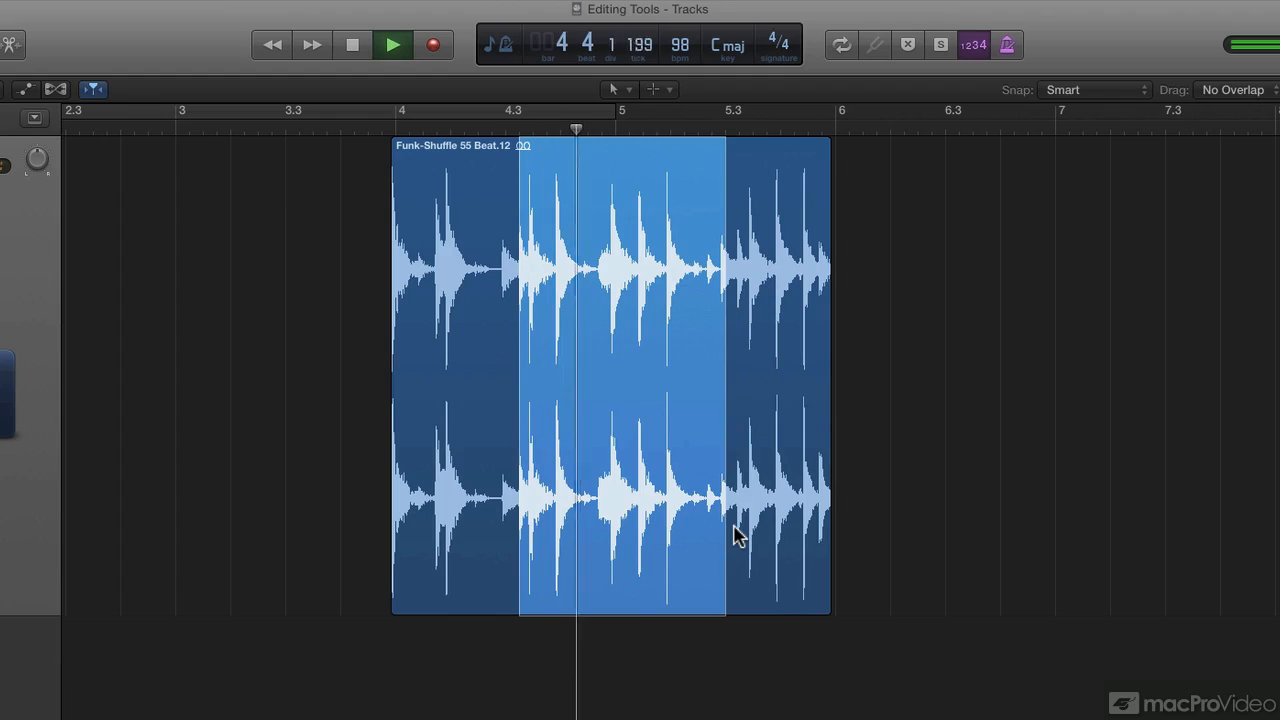
left_click(392, 44)
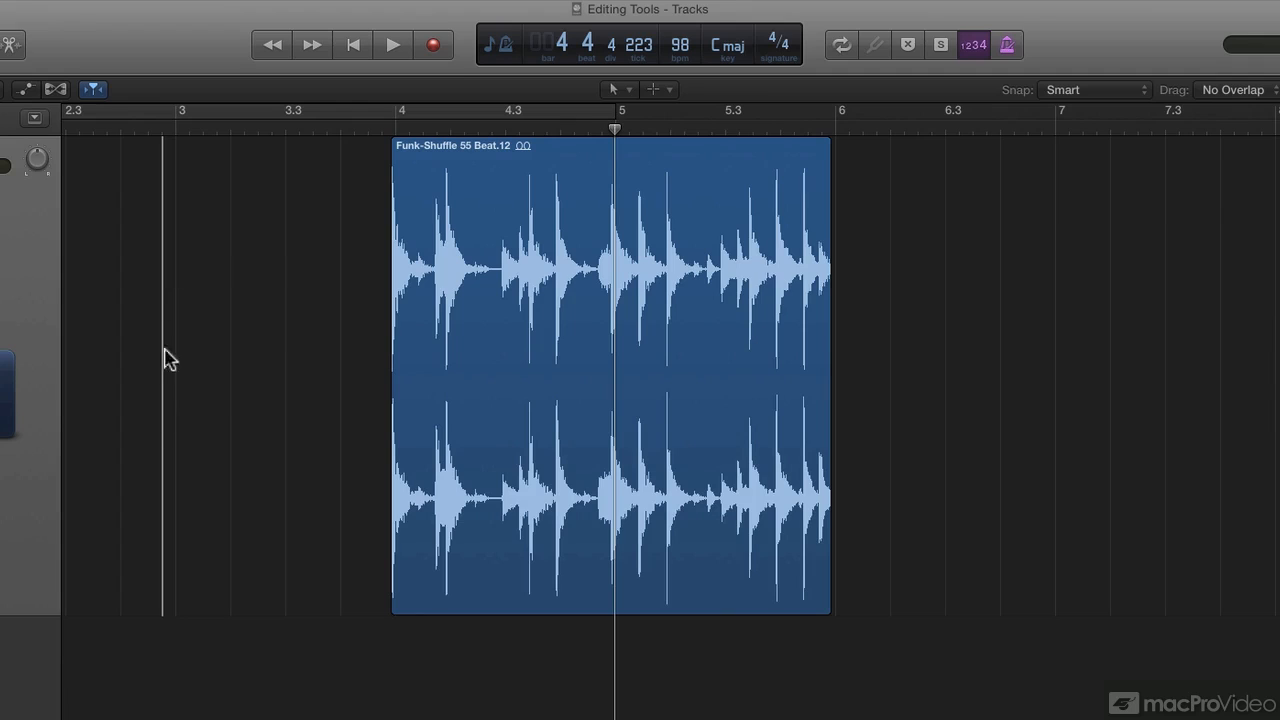
- Move the playhead back to just before bar 4, ahead of the region
left_click(392, 44)
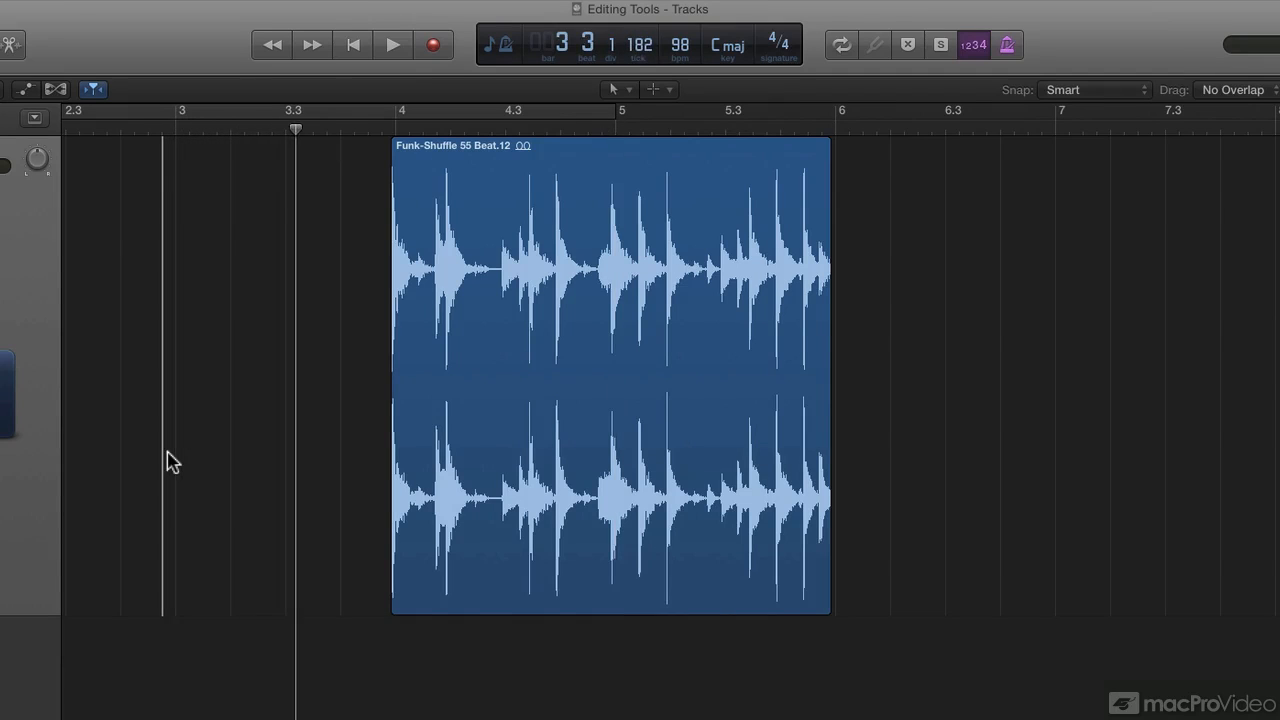
left_click(392, 44)
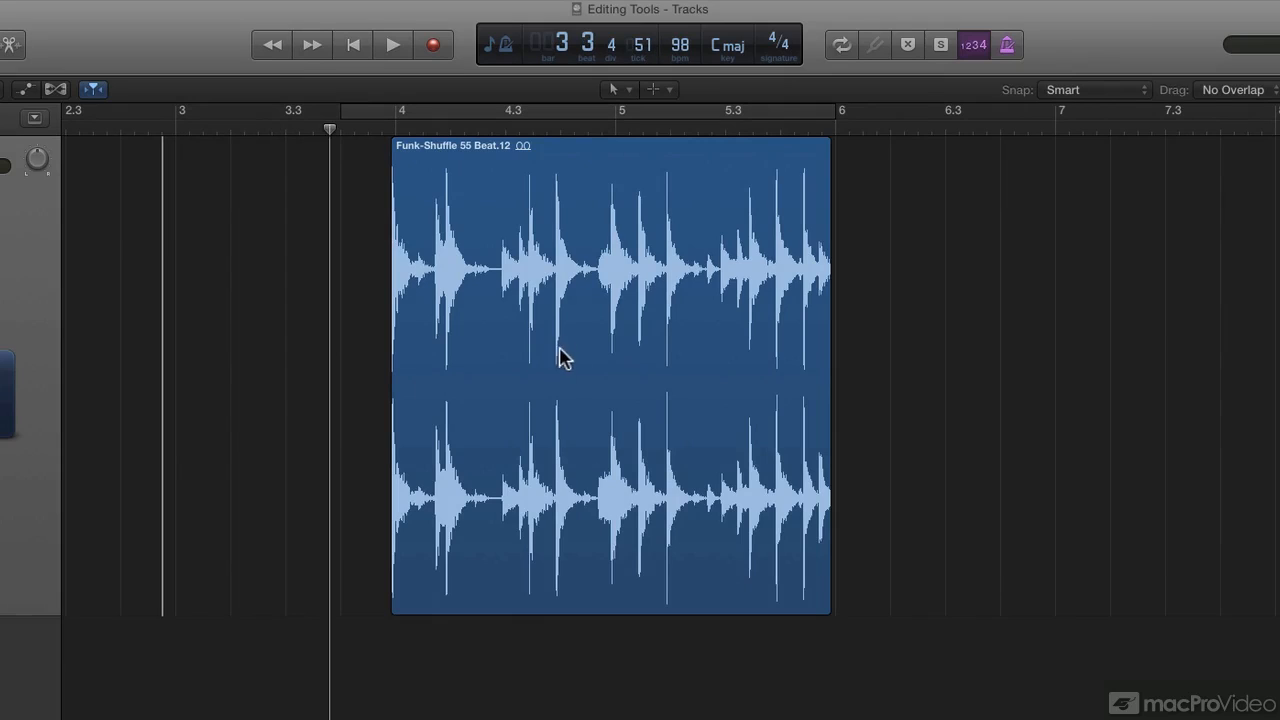
mouse_move(608, 350)
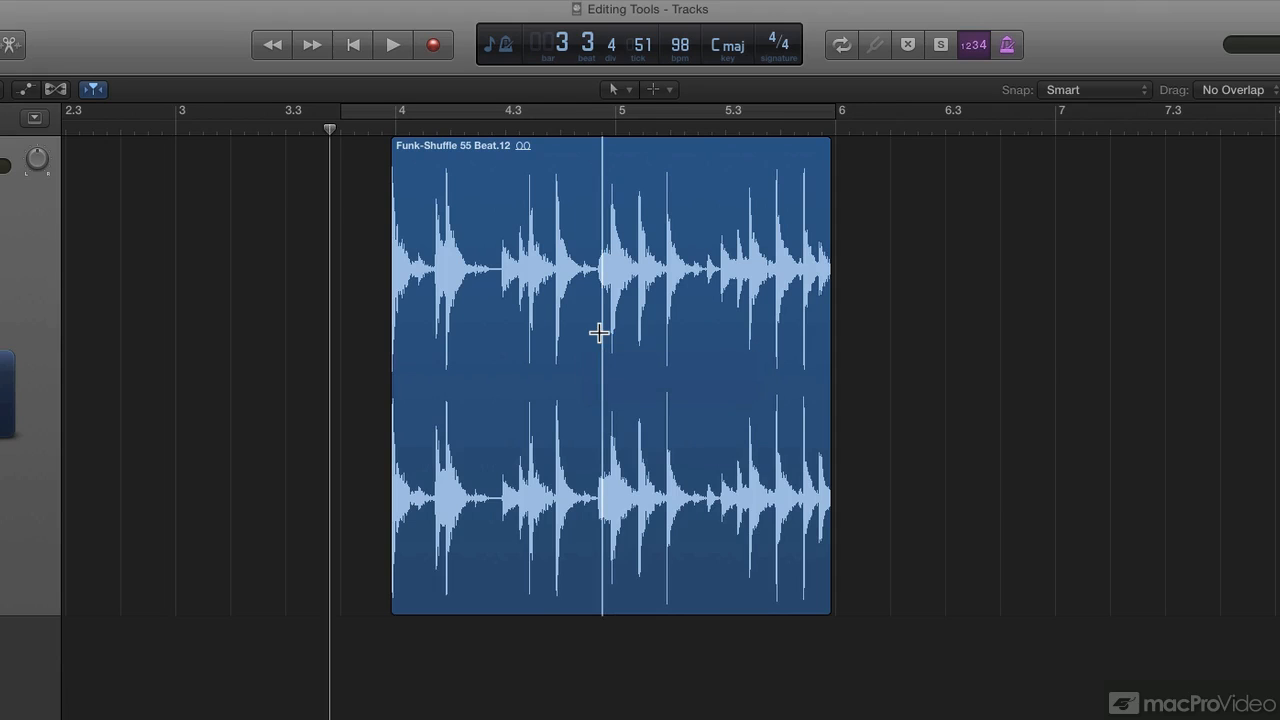
mouse_move(600, 338)
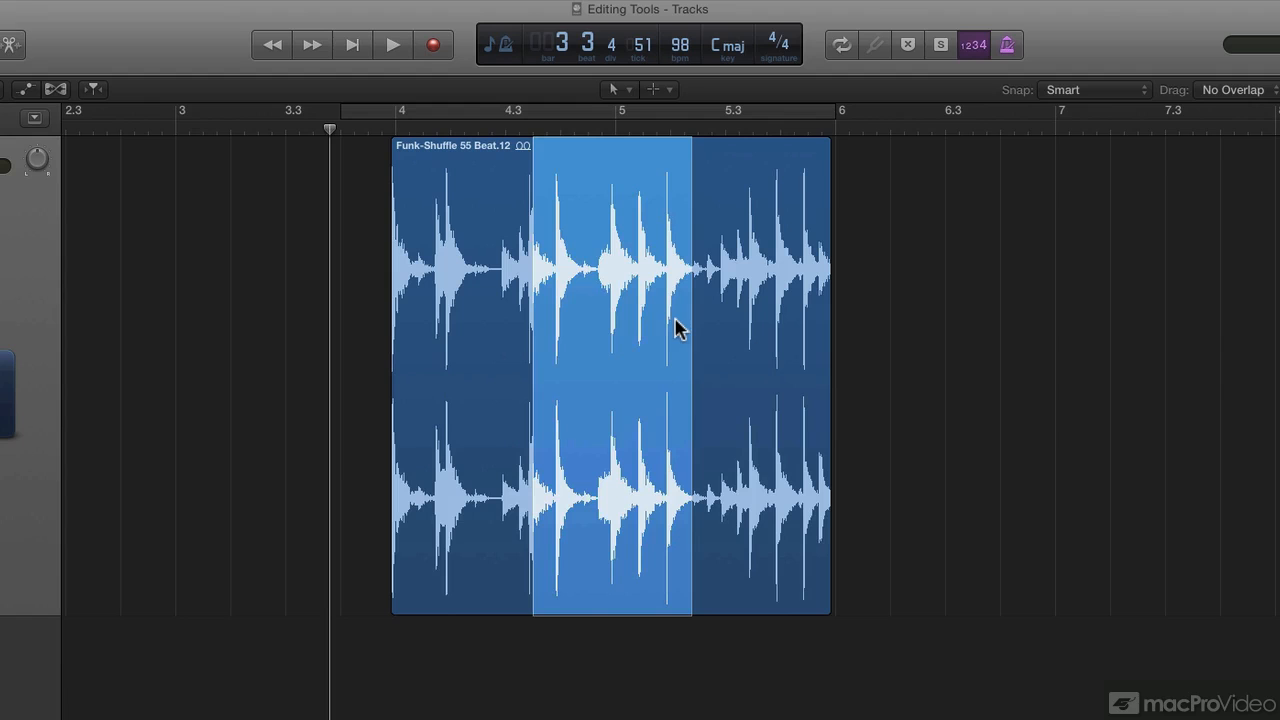
mouse_move(624, 282)
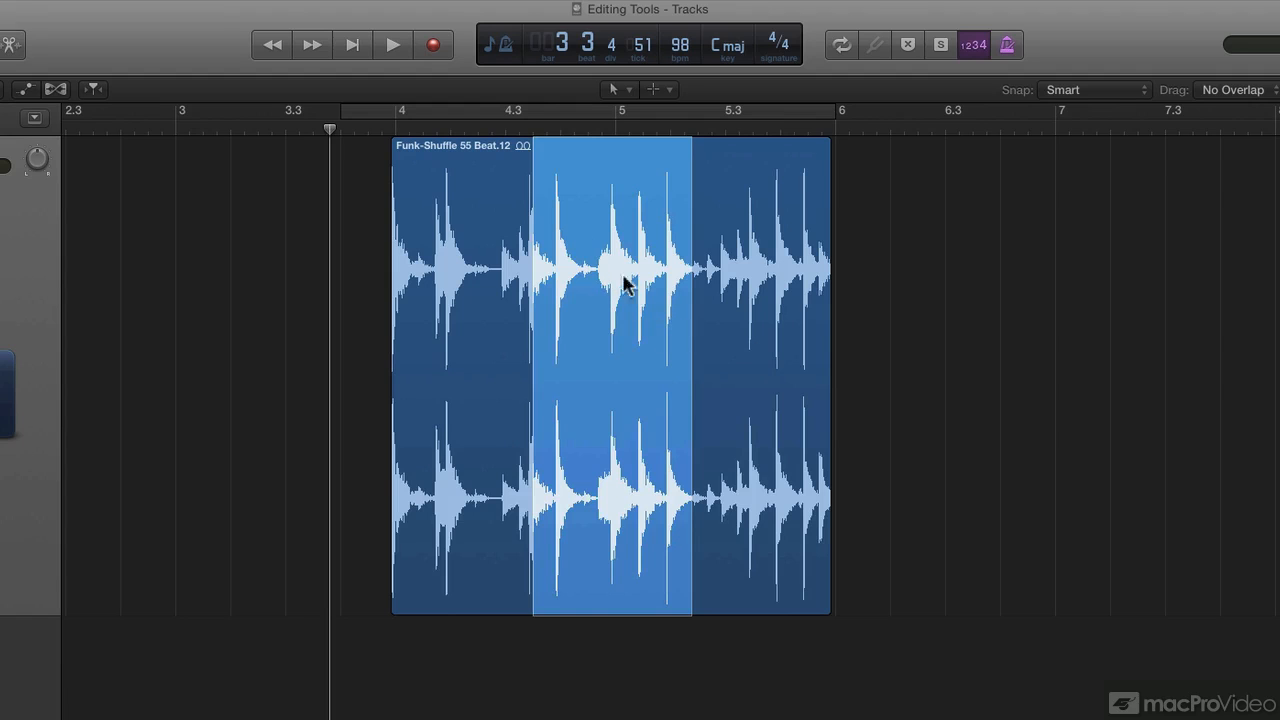
left_click_drag(610, 280, 996, 280)
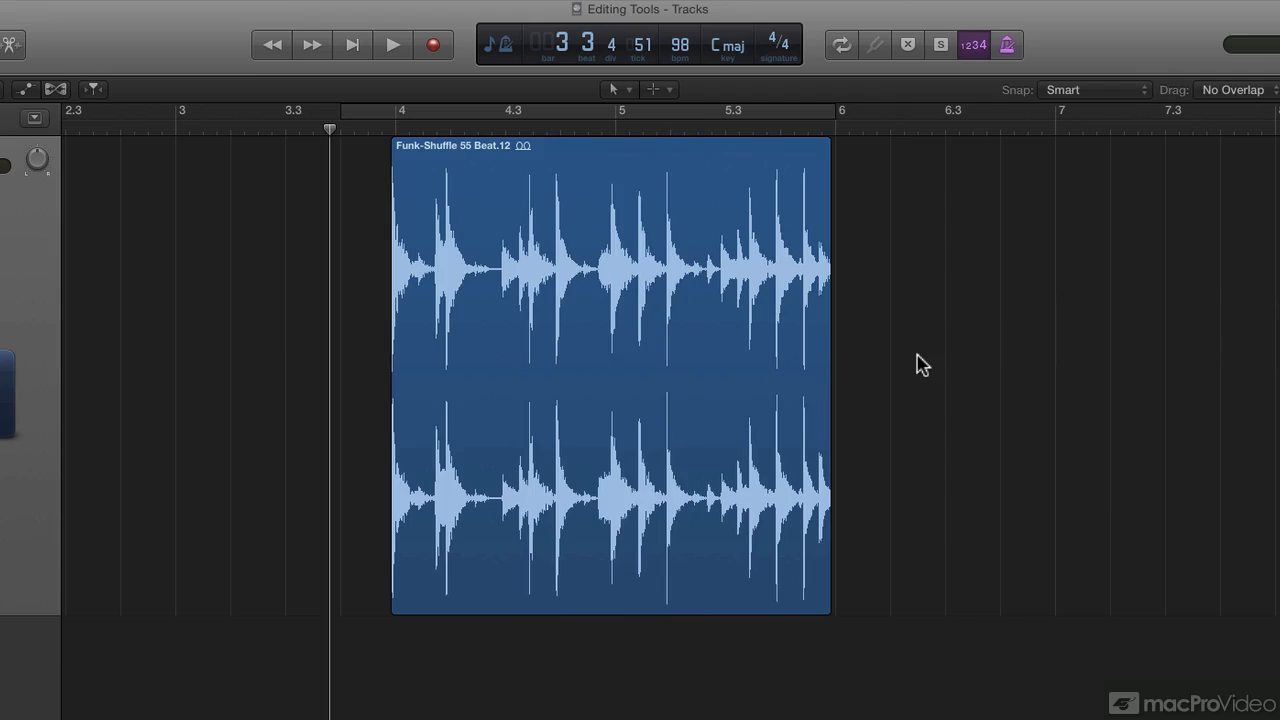
mouse_move(596, 374)
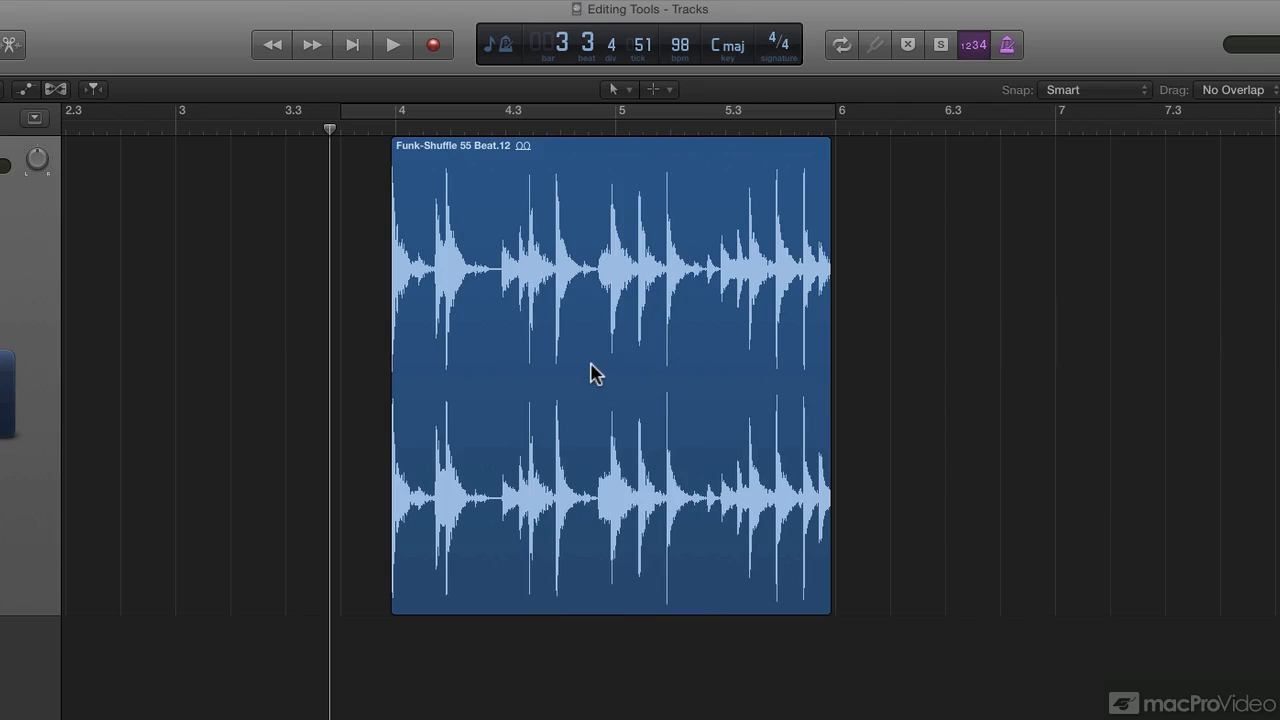
mouse_move(598, 352)
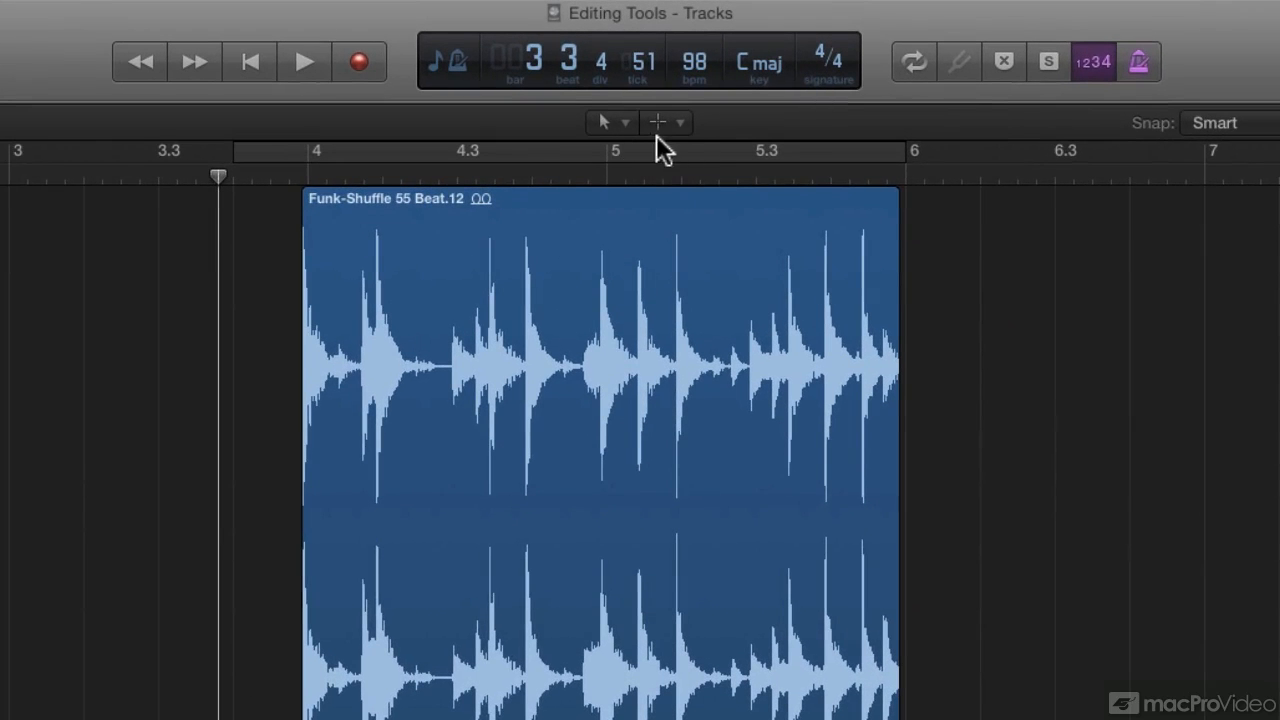
left_click(624, 122)
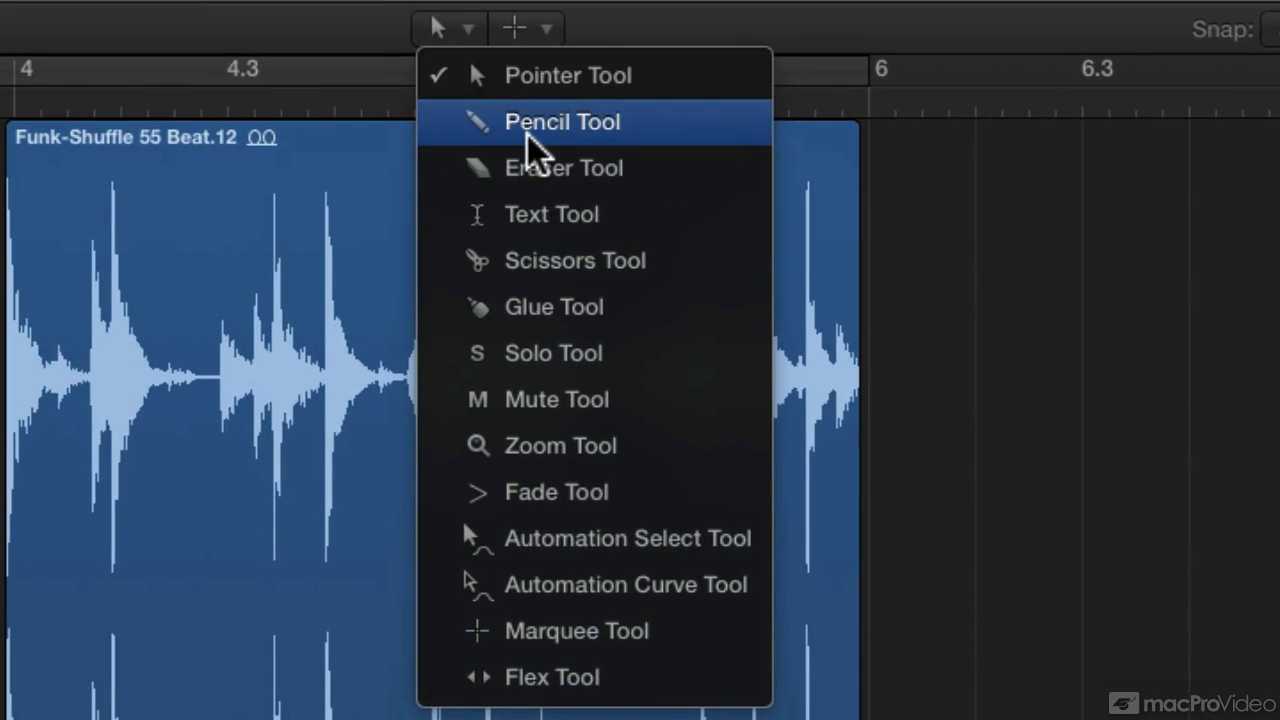
mouse_move(528, 228)
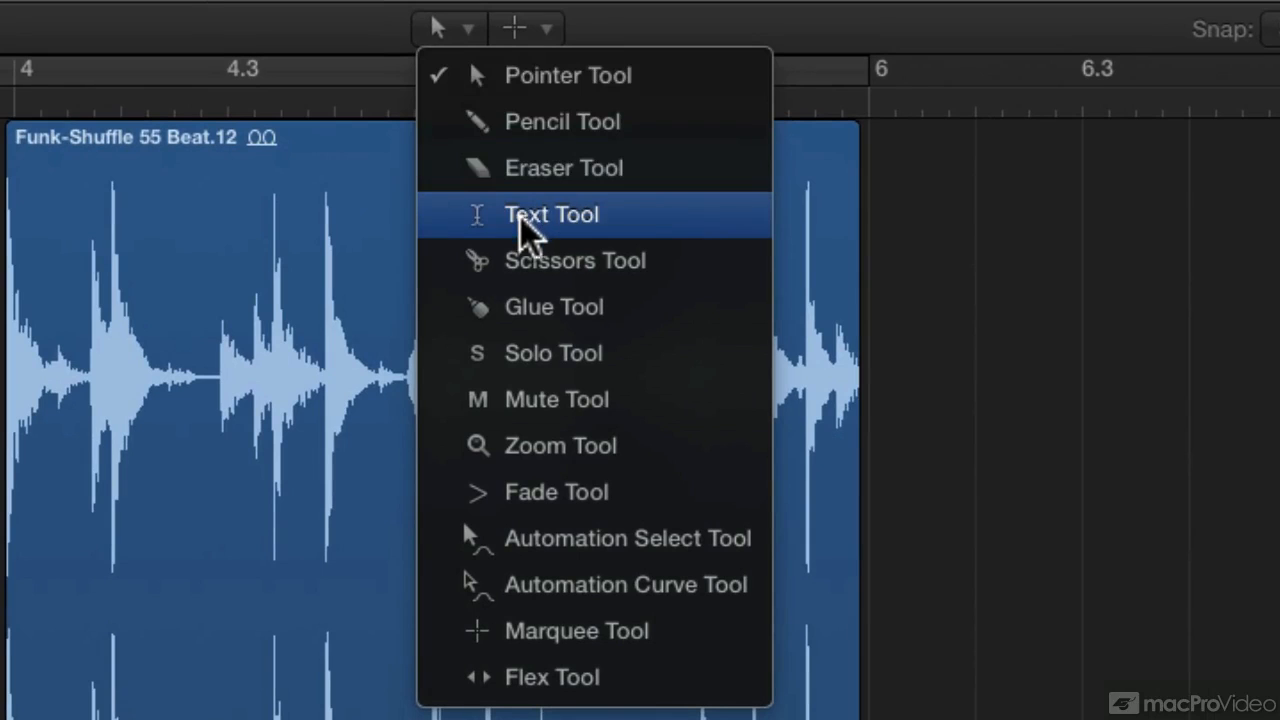
mouse_move(528, 336)
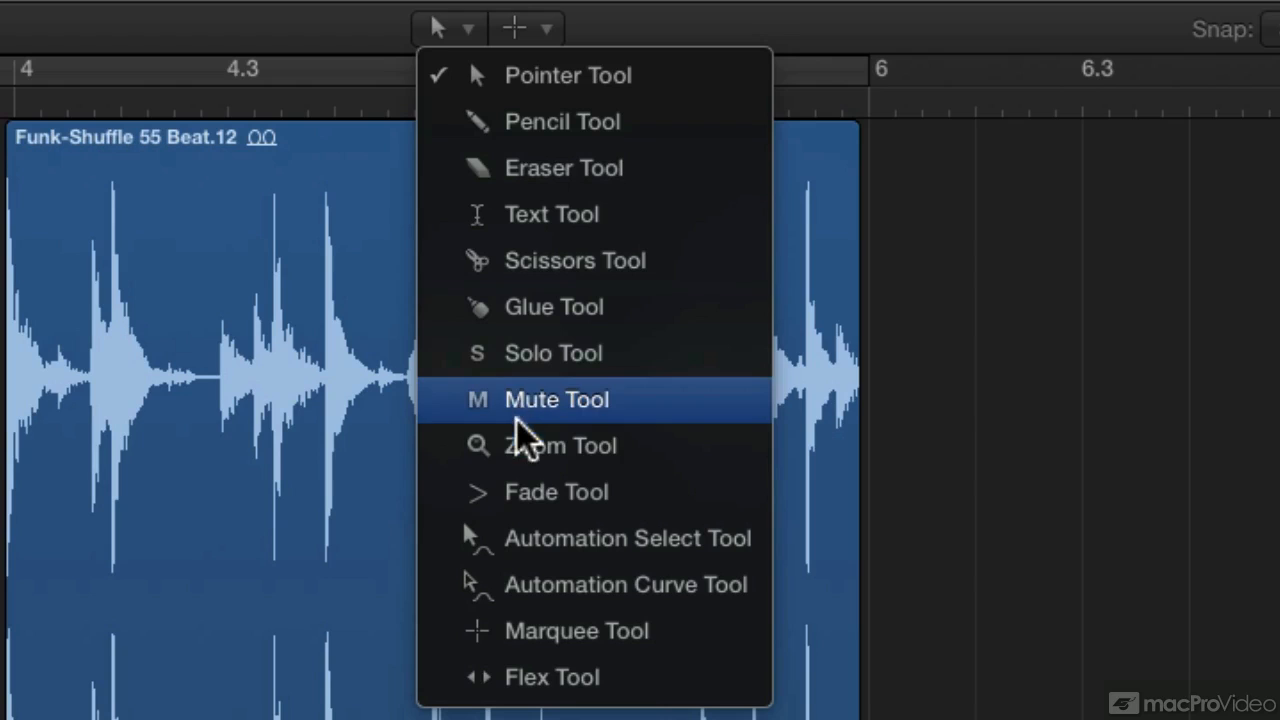
mouse_move(528, 504)
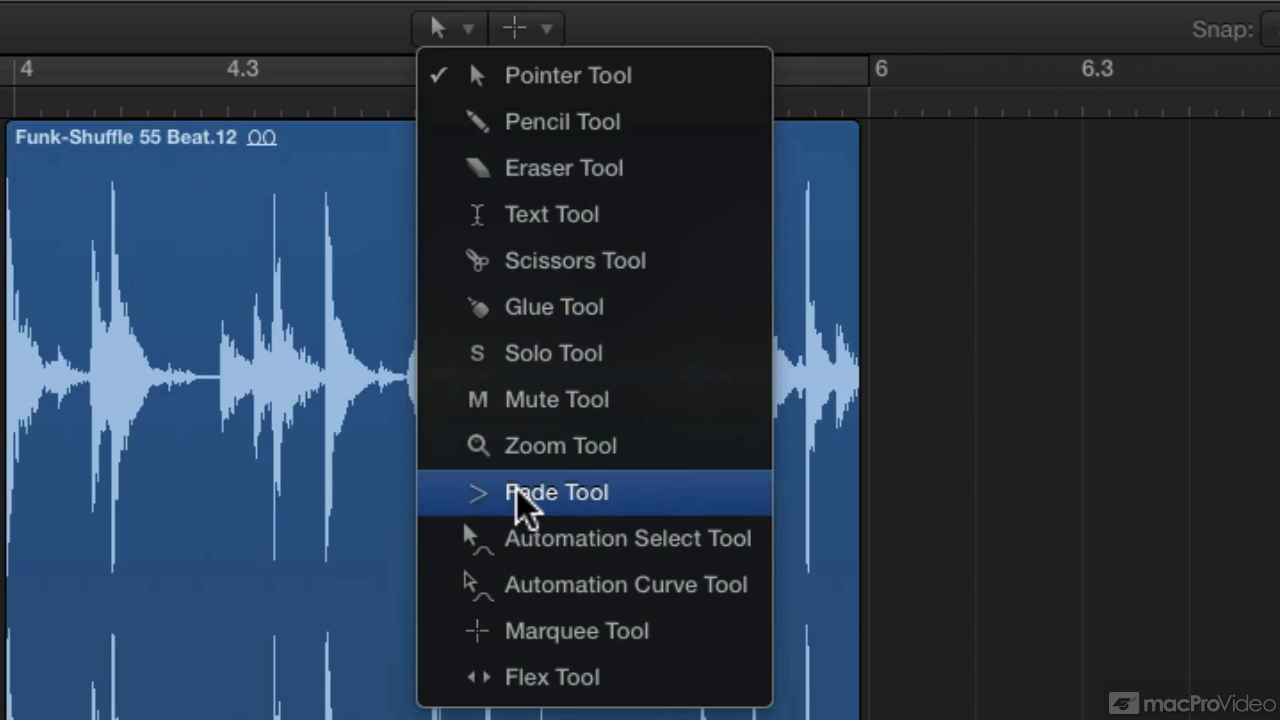
mouse_move(540, 584)
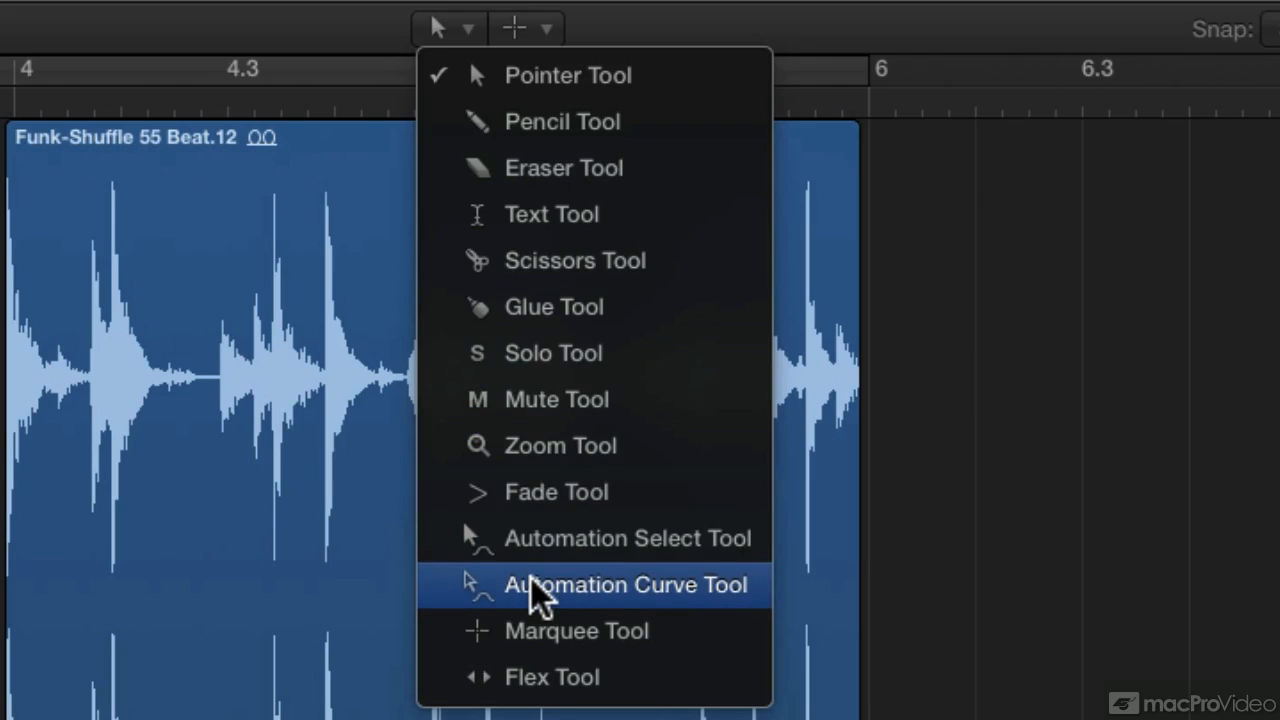
mouse_move(550, 632)
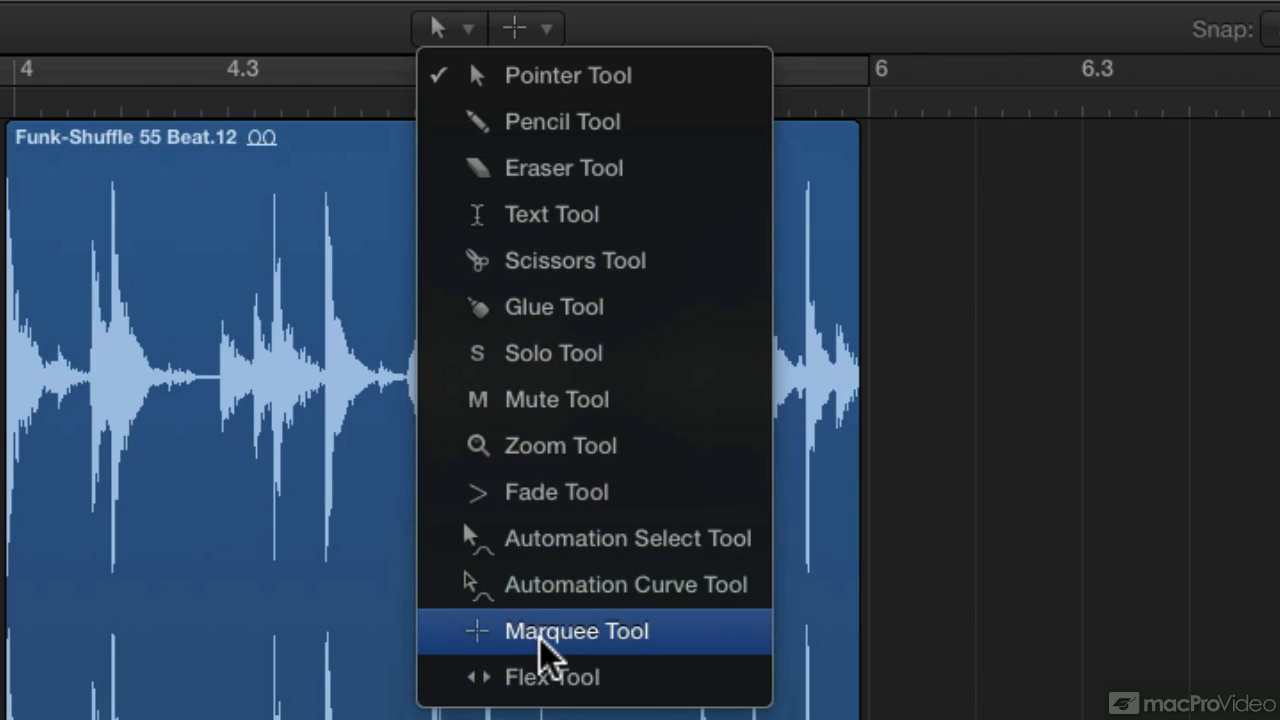
mouse_move(544, 690)
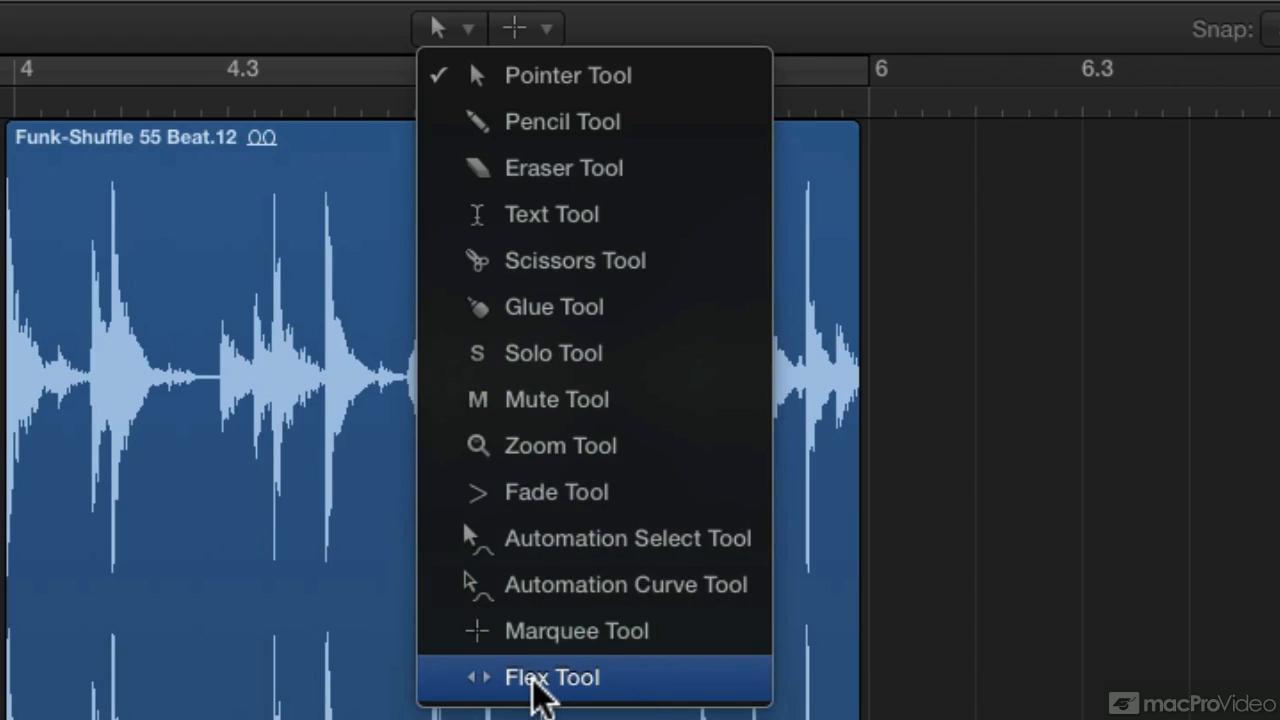
mouse_move(384, 130)
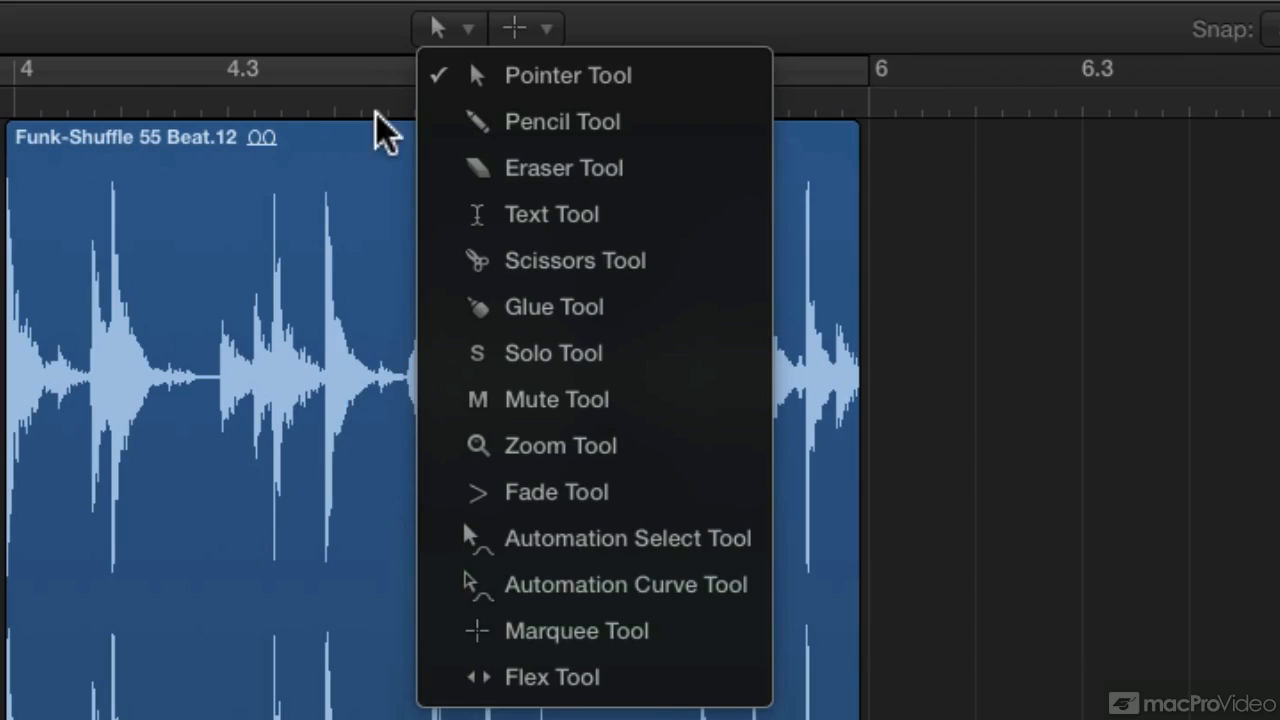
left_click(568, 76)
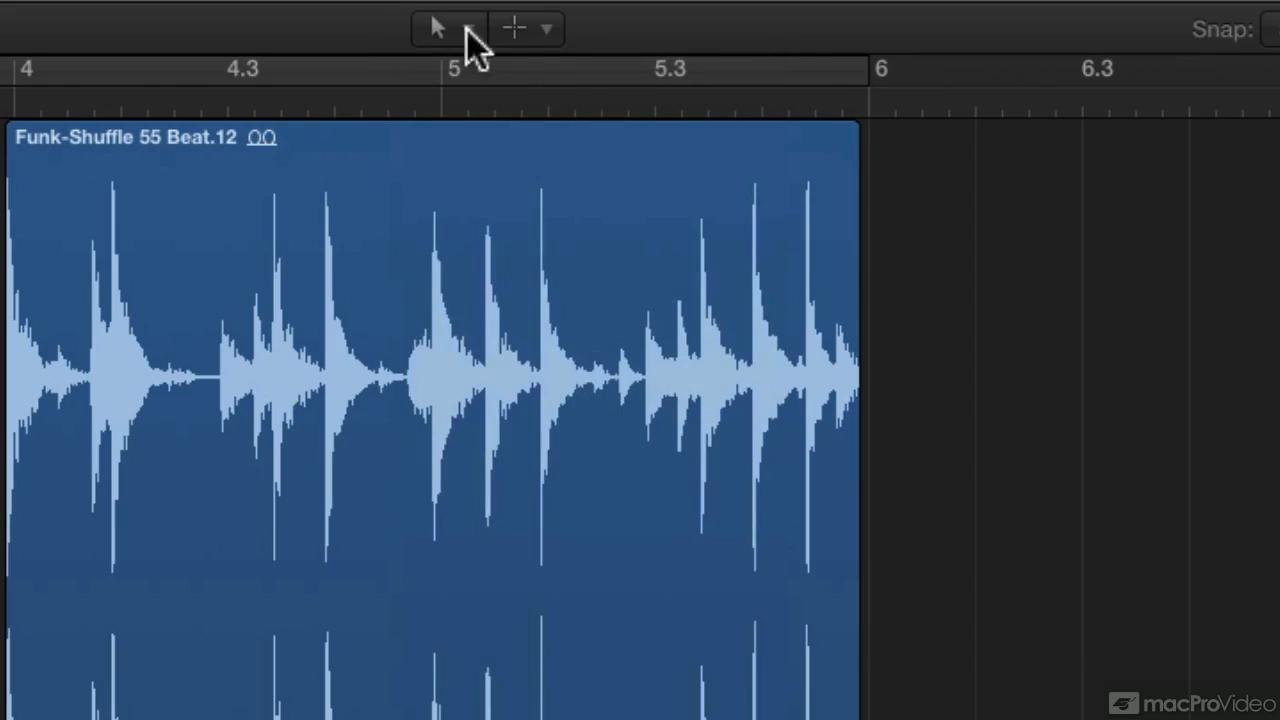
- Make the pointer the Command-click tool, then swap the two tool assignments back
left_click(544, 28)
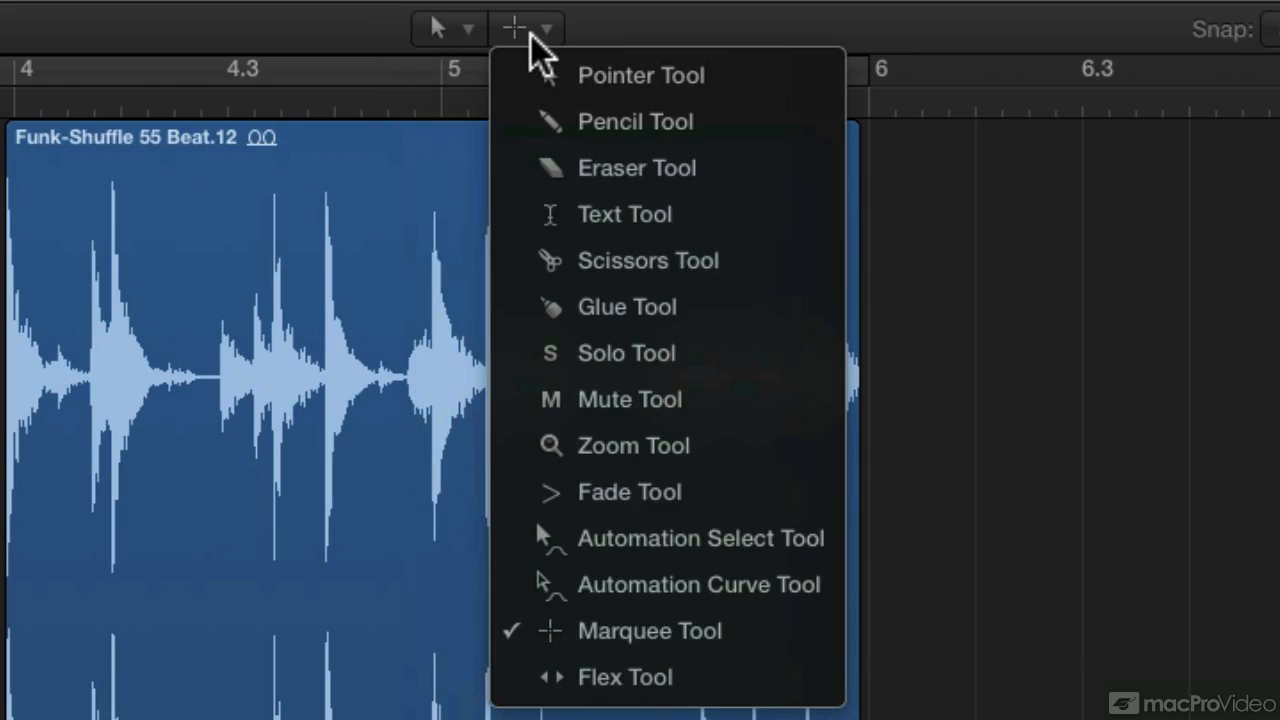
mouse_move(570, 76)
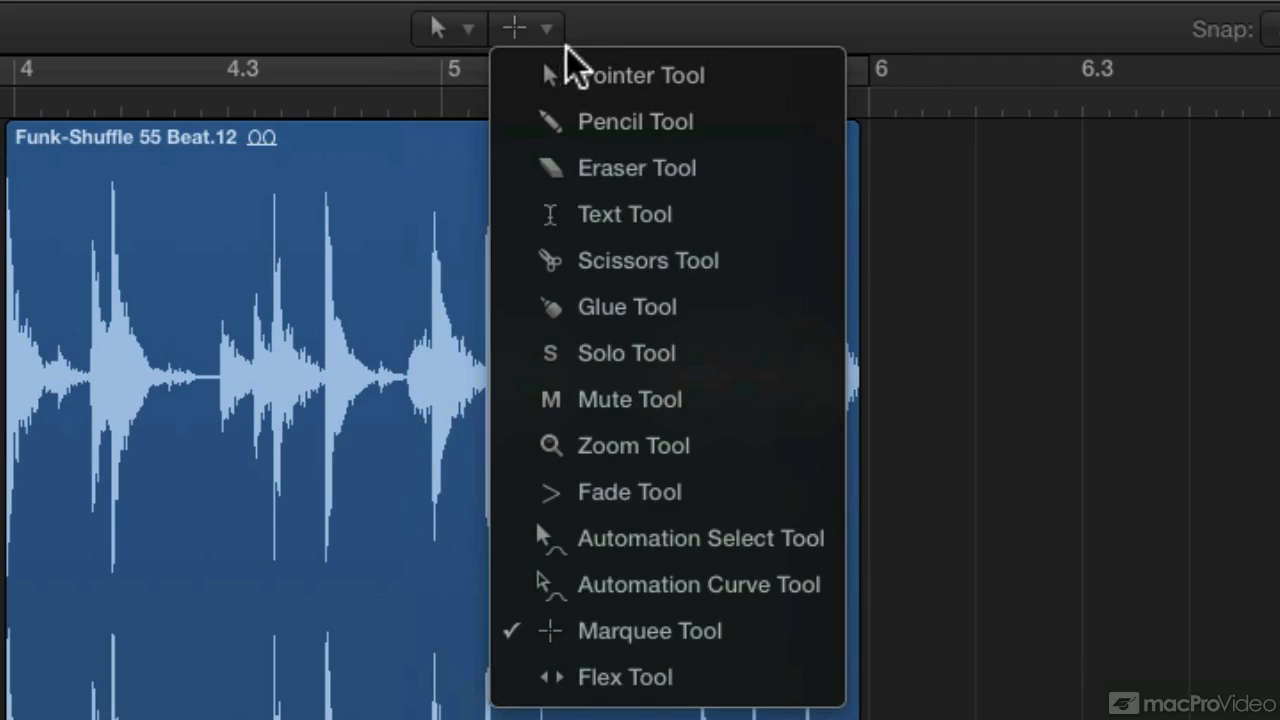
mouse_move(448, 36)
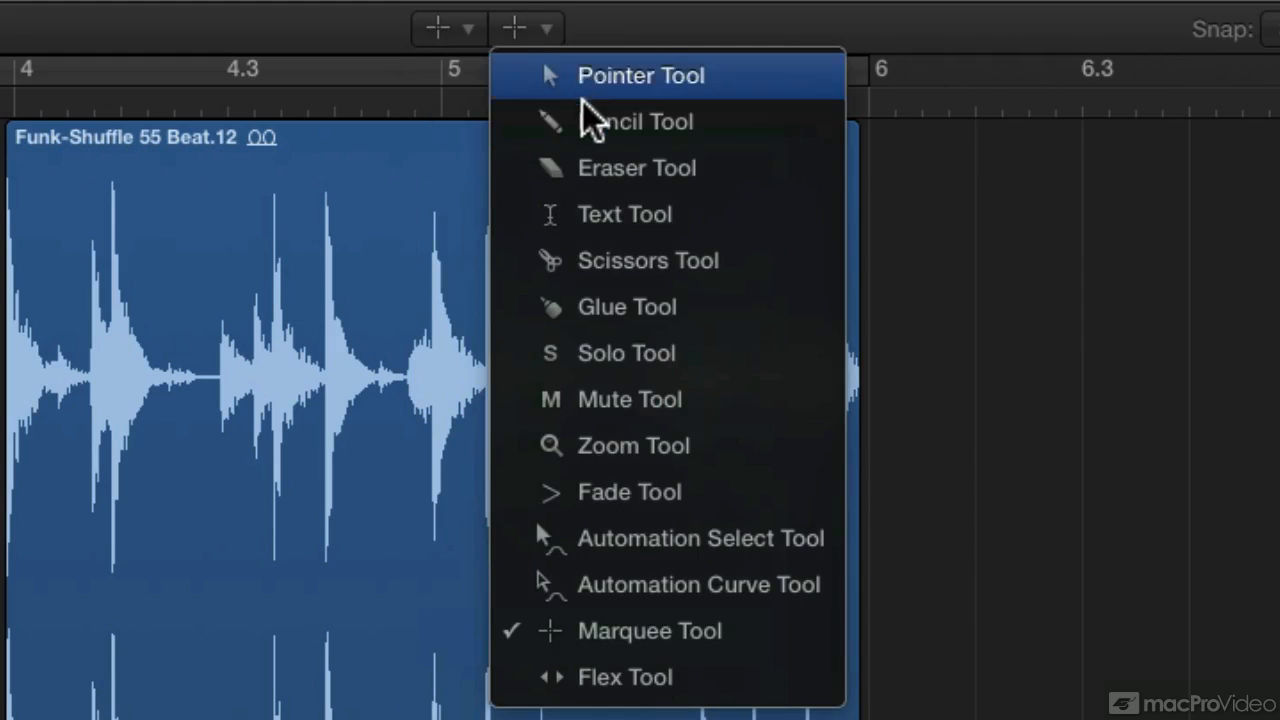
left_click(640, 76)
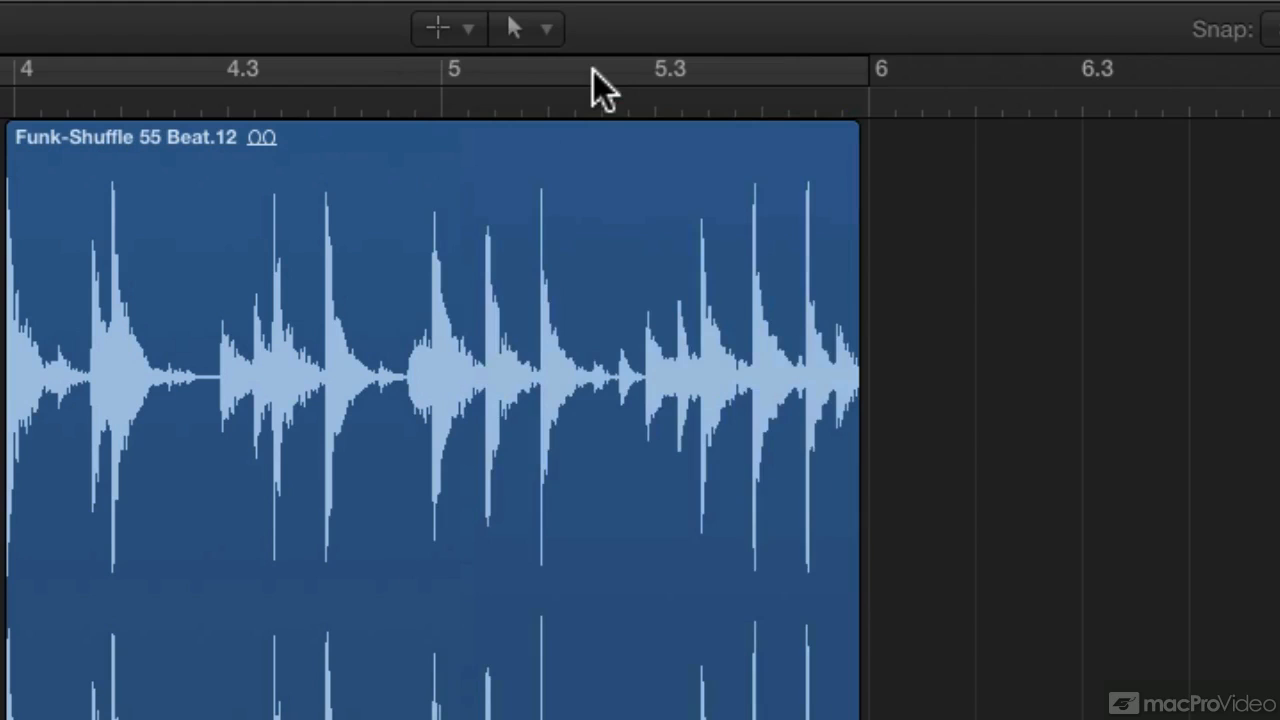
left_click(544, 28)
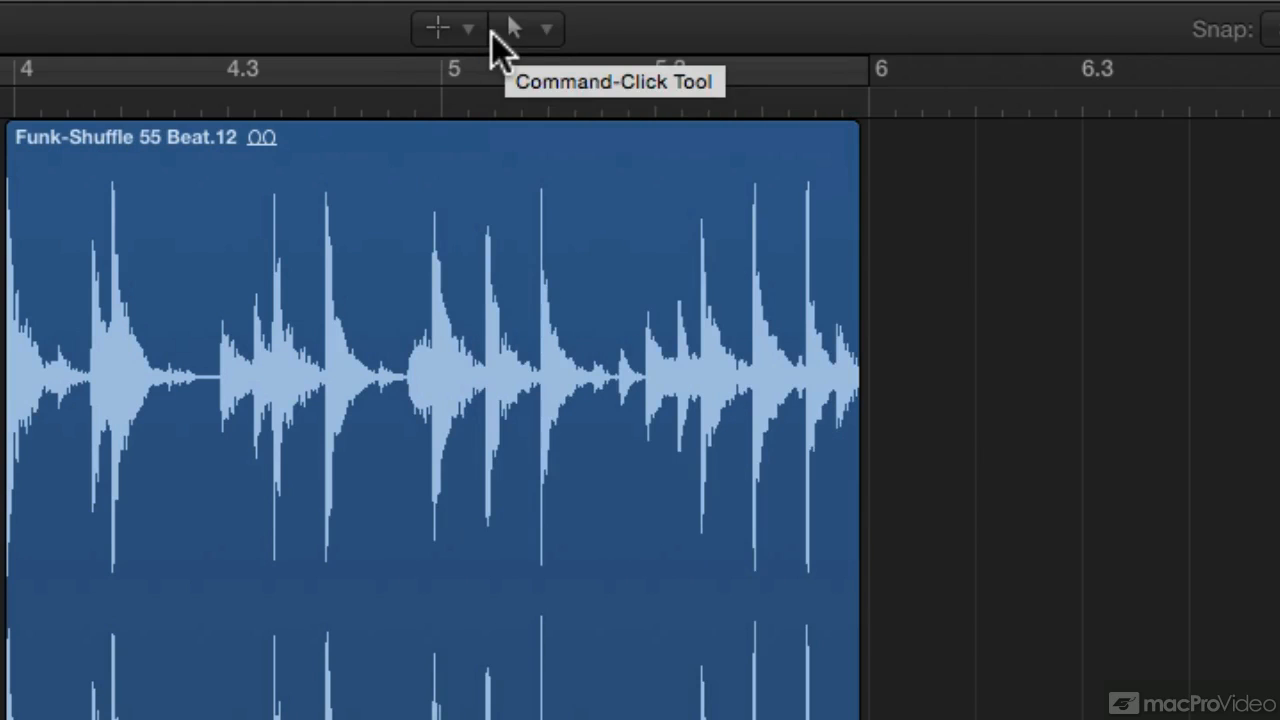
left_click(524, 28)
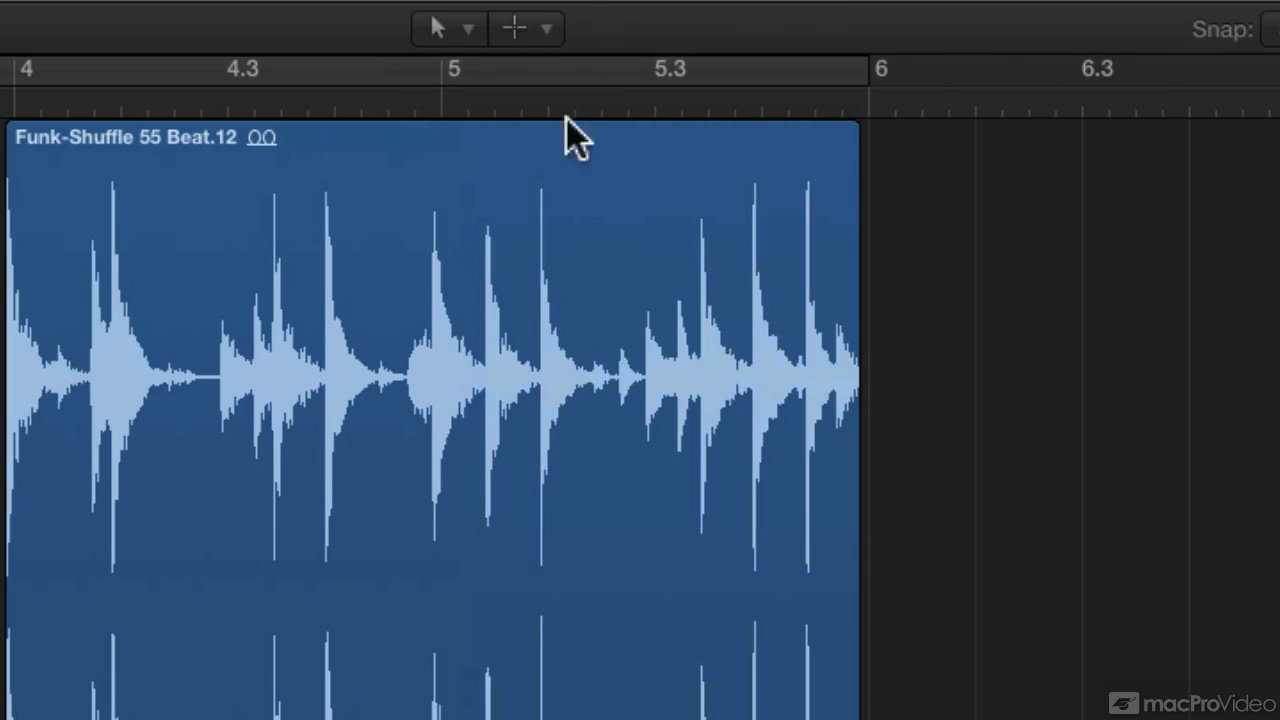
mouse_move(520, 90)
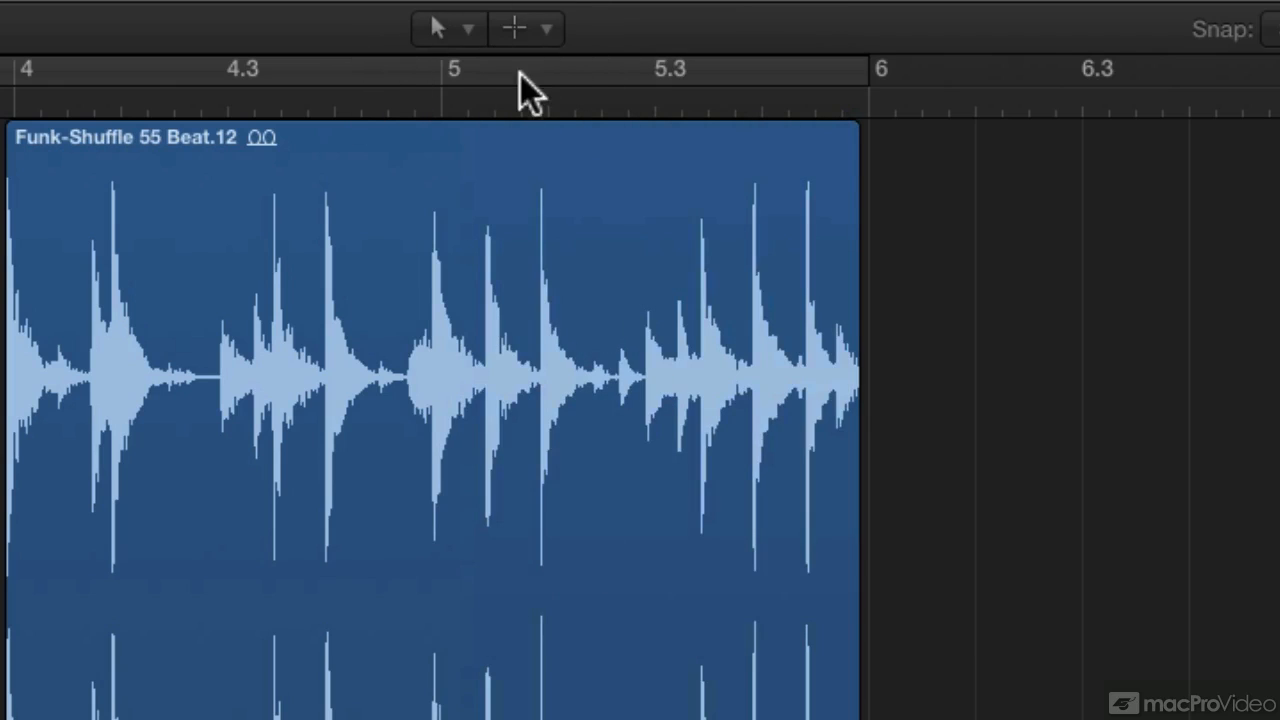
mouse_move(588, 128)
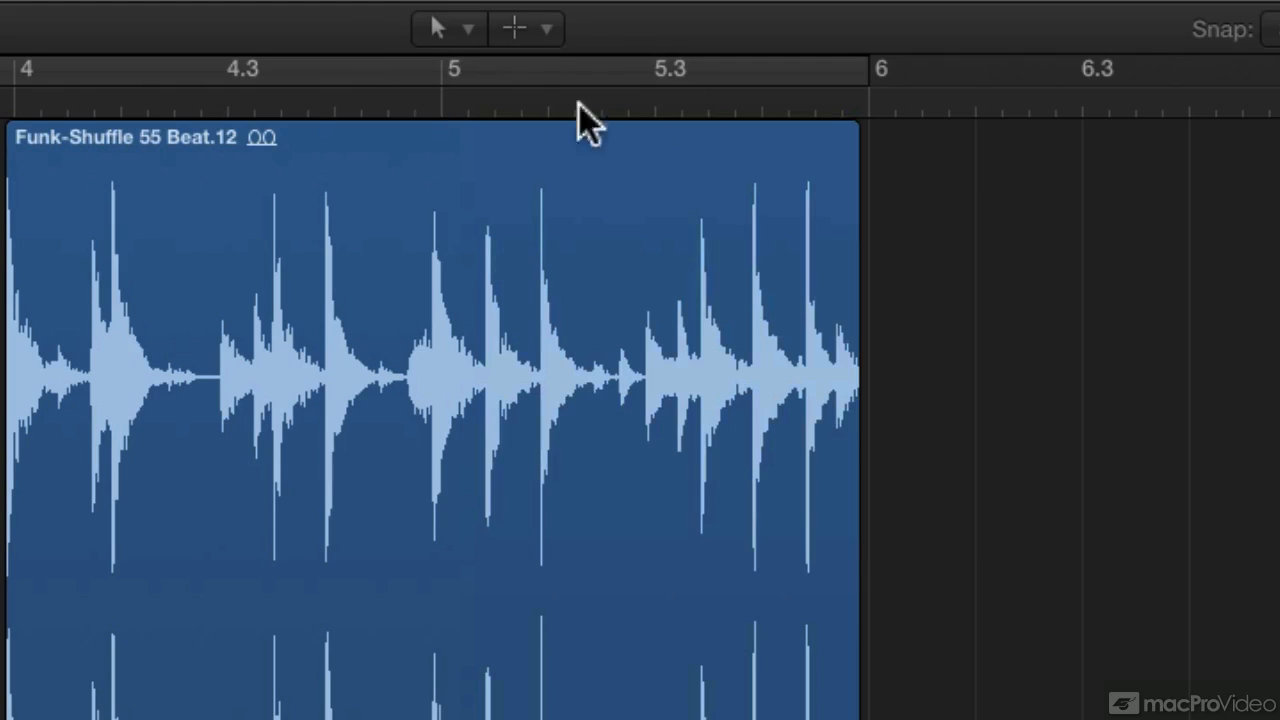